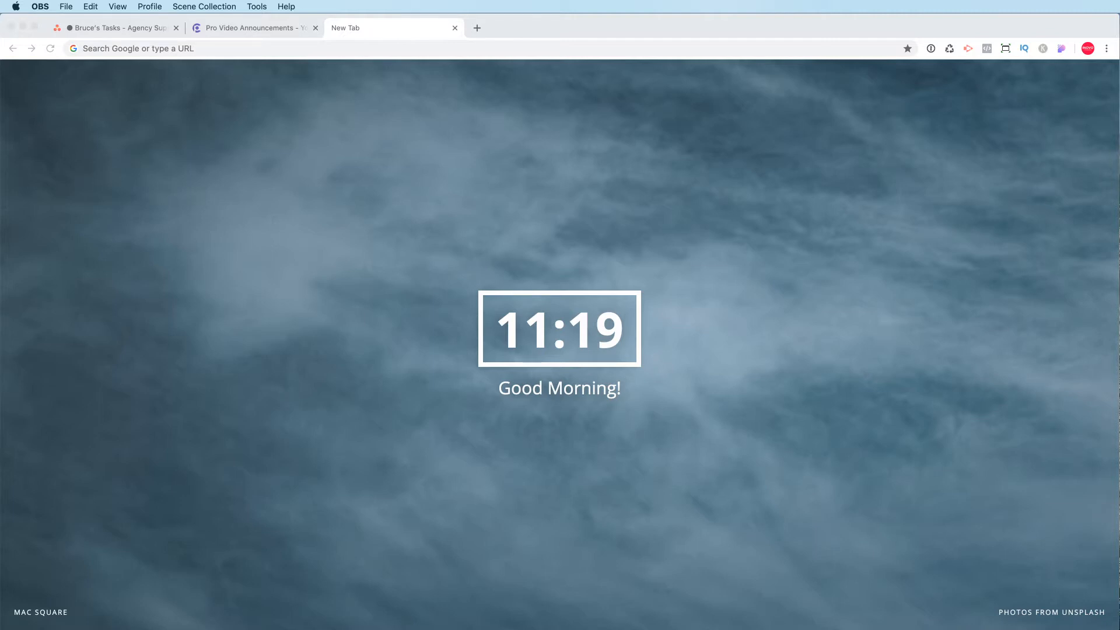
mouse_move(969, 602)
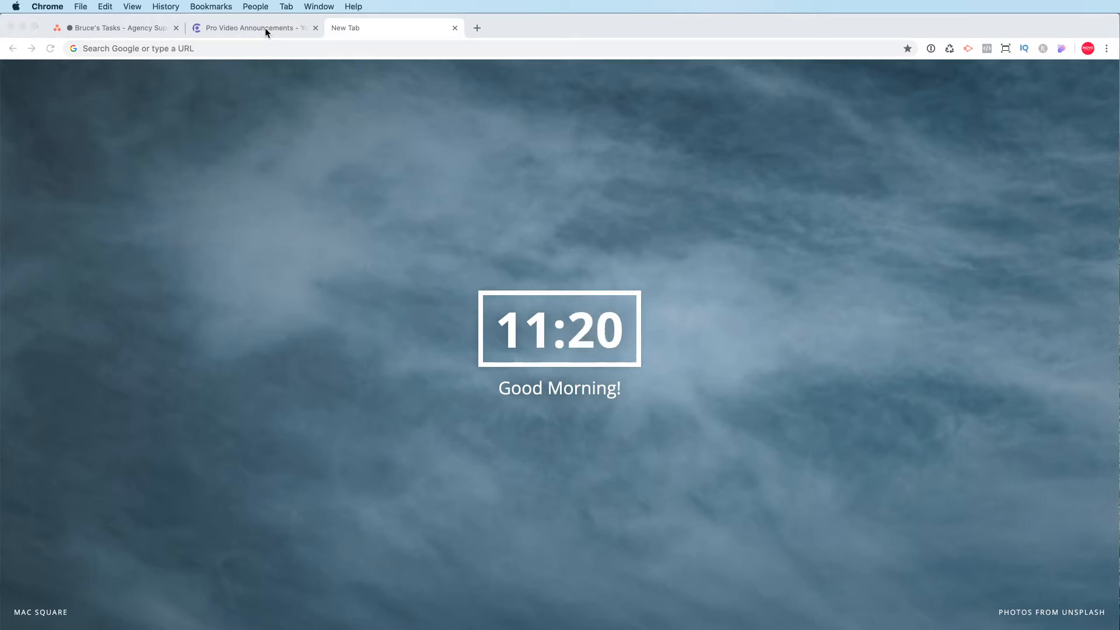
Bring up the page options menu on the Pro Video Announcements homepage.
click(249, 28)
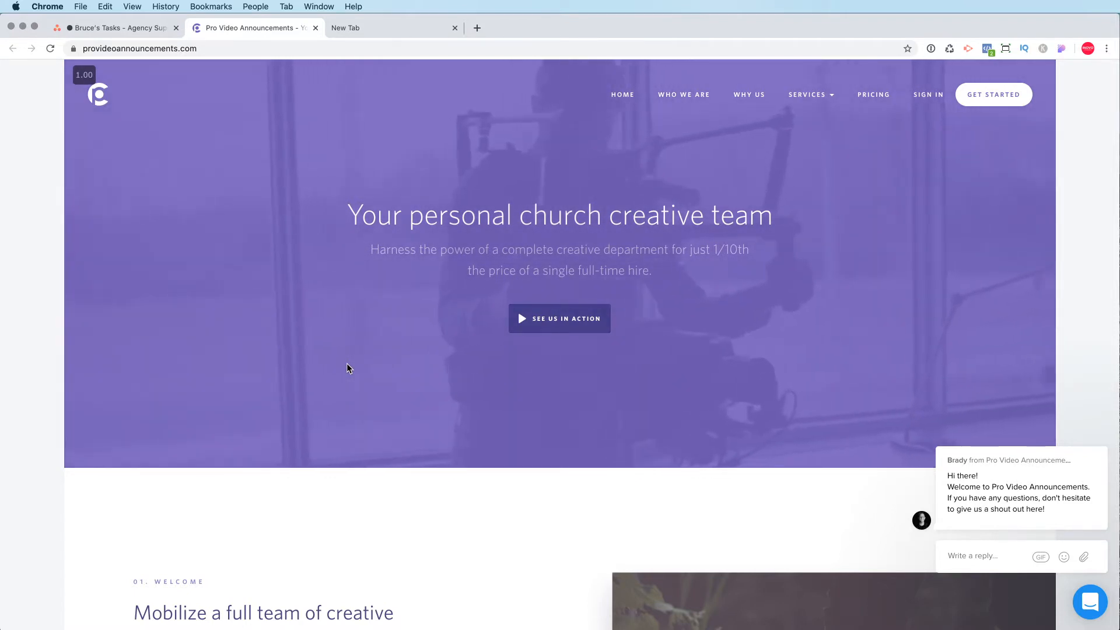
right_click(349, 369)
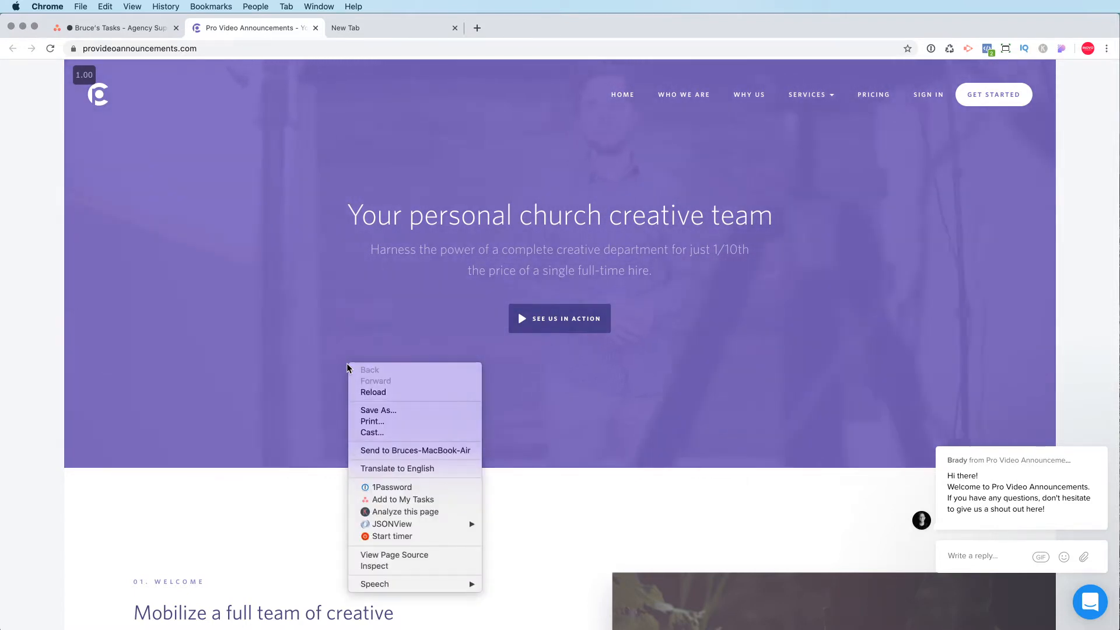
mouse_move(394, 555)
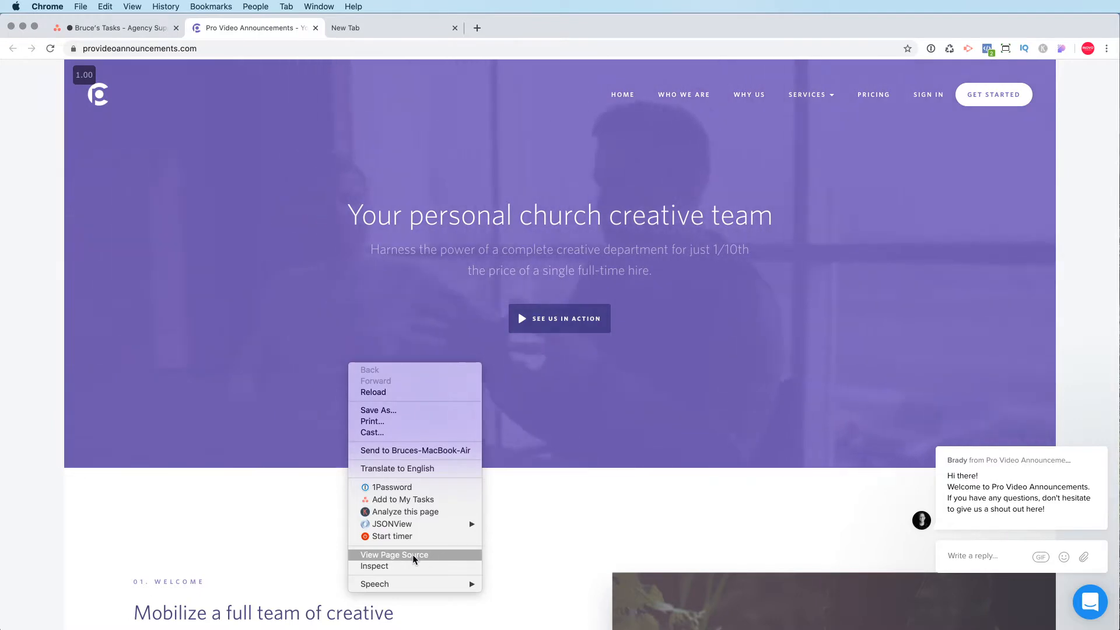
View the Pro Video Announcements HTML source and search it for 'wp'.
click(393, 554)
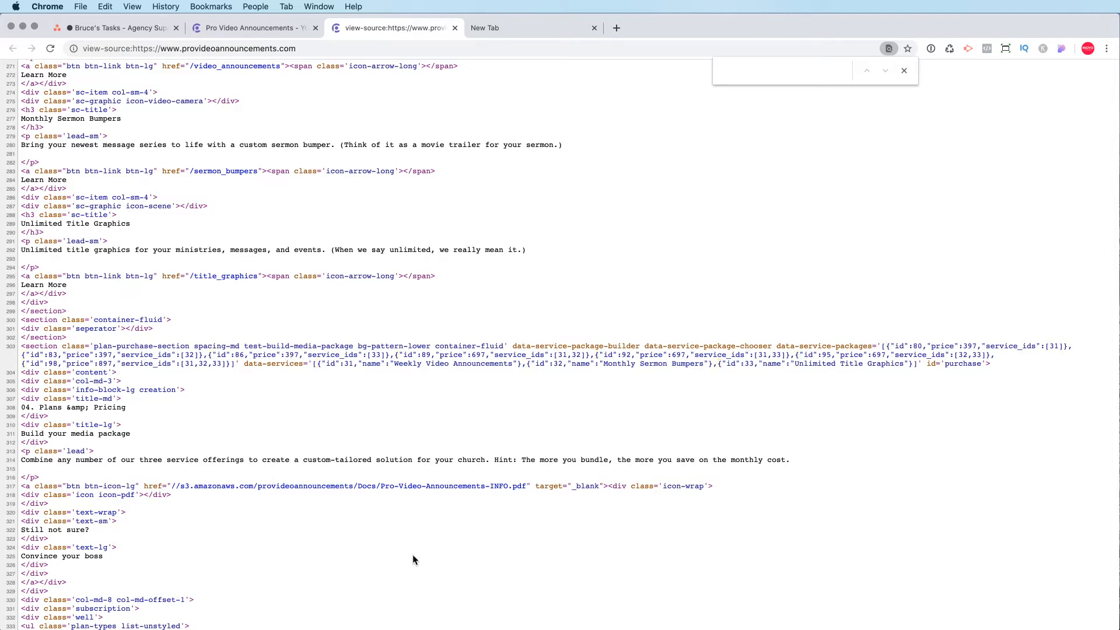
text(wp)
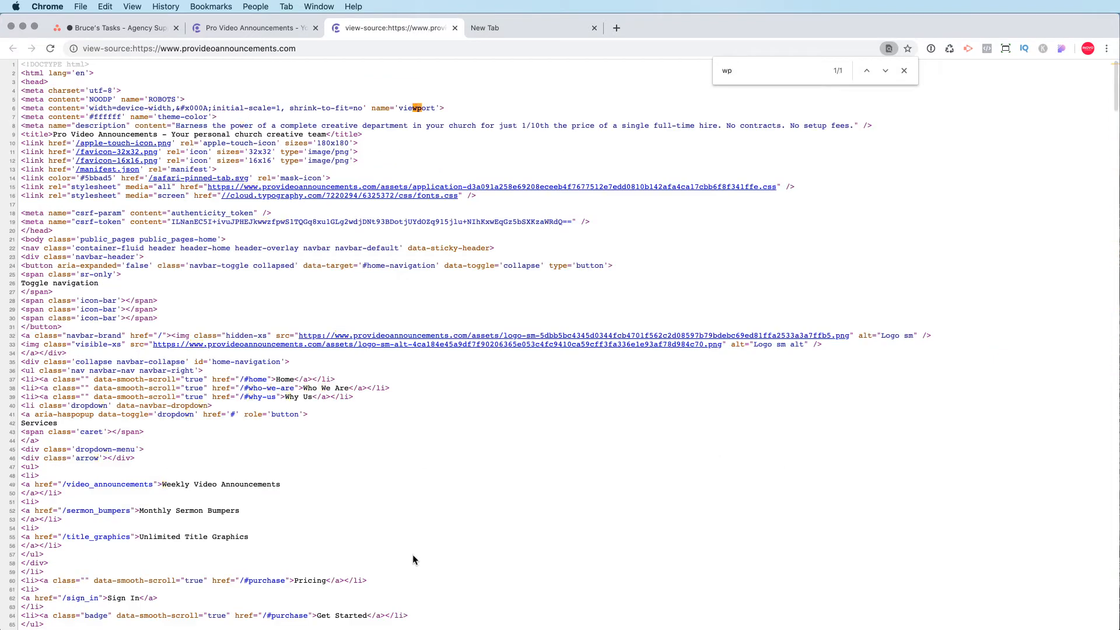
text(-)
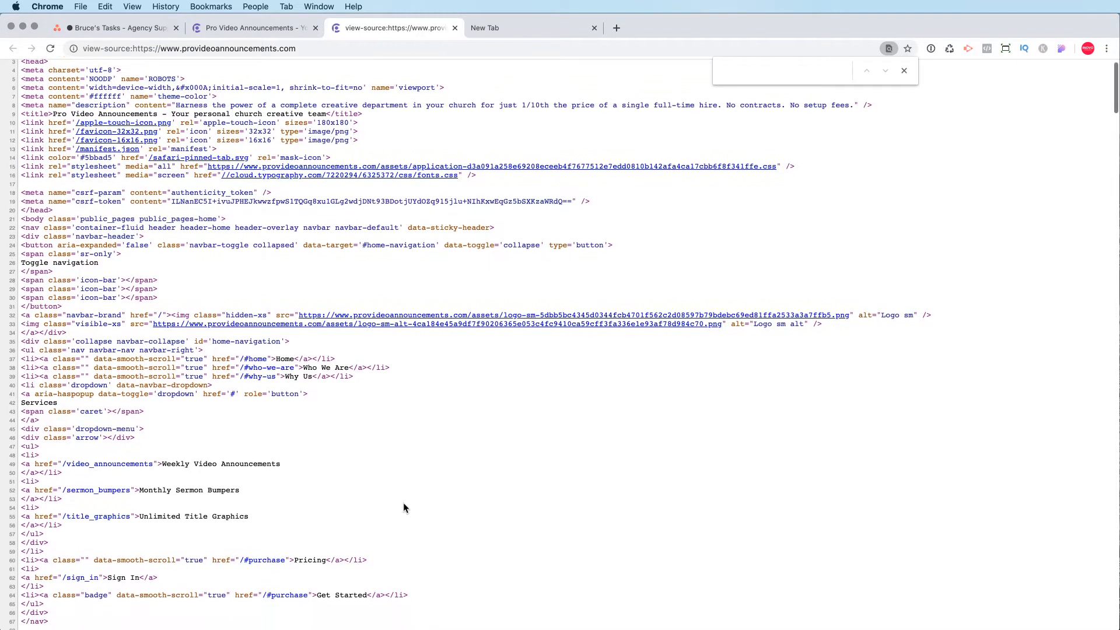
Scroll through the Pro Video Announcements page source to its end and back up.
scroll(down, 3)
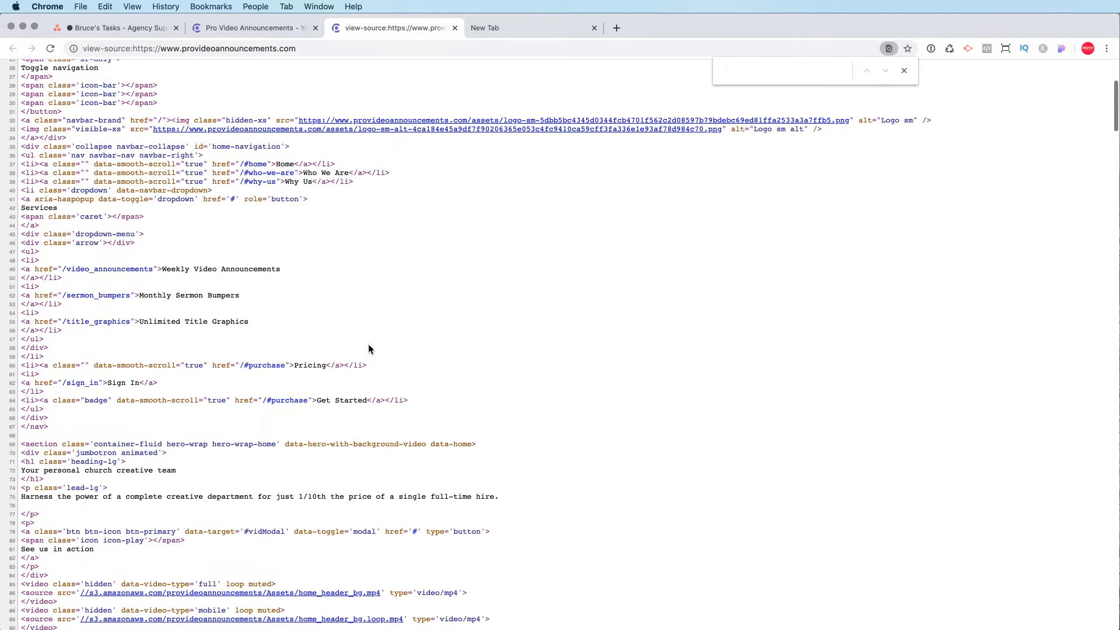
scroll(down, 3)
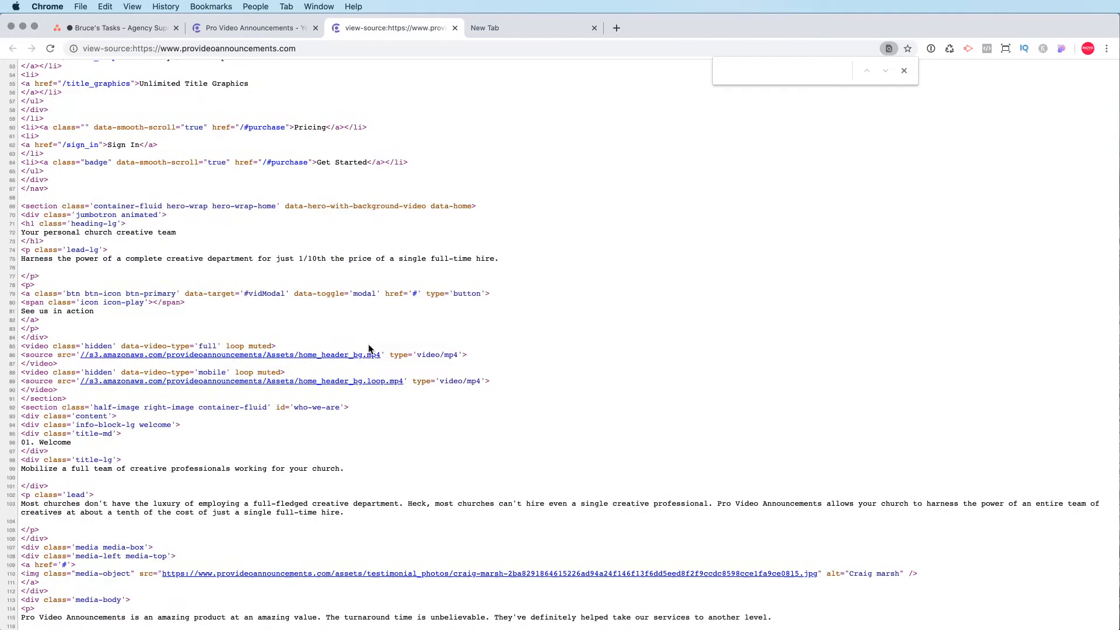
scroll(down, 3)
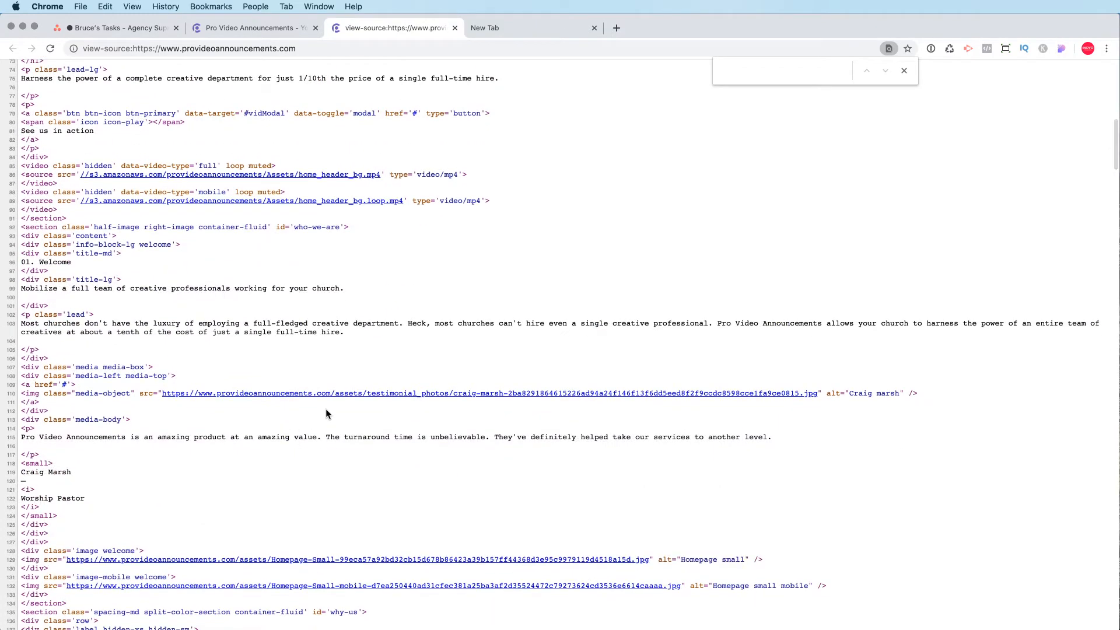
scroll(down, 3)
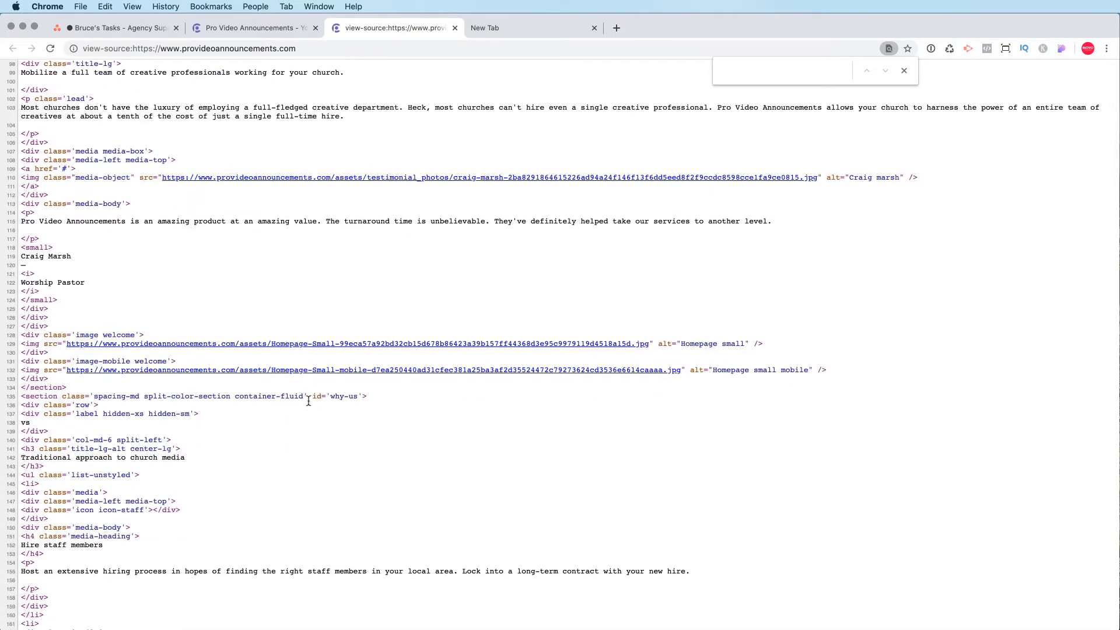
scroll(down, 3)
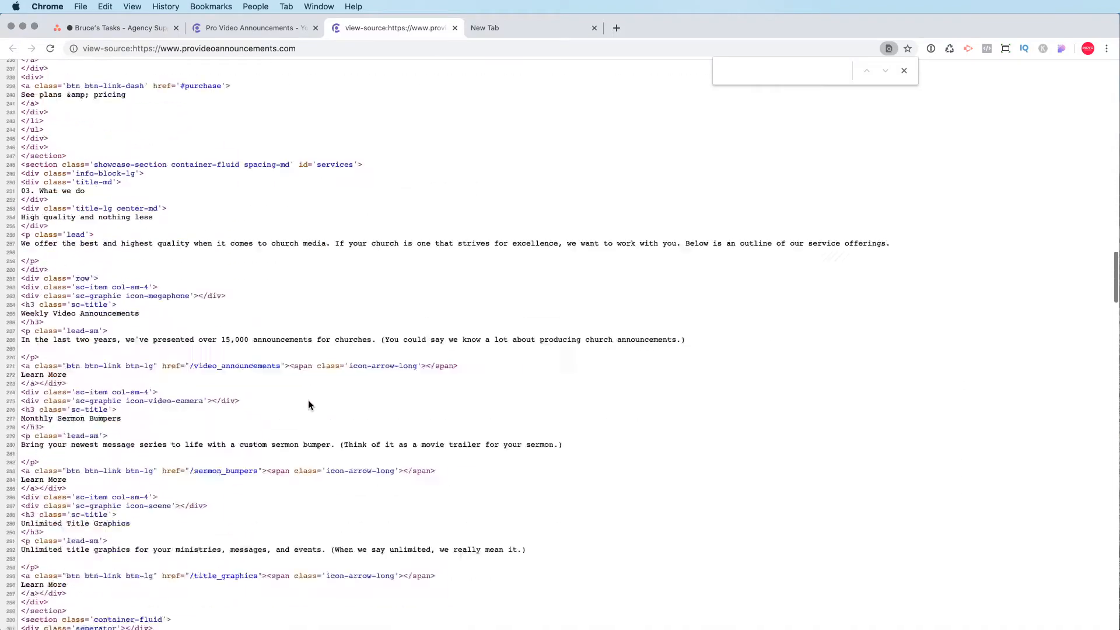
scroll(down, 3)
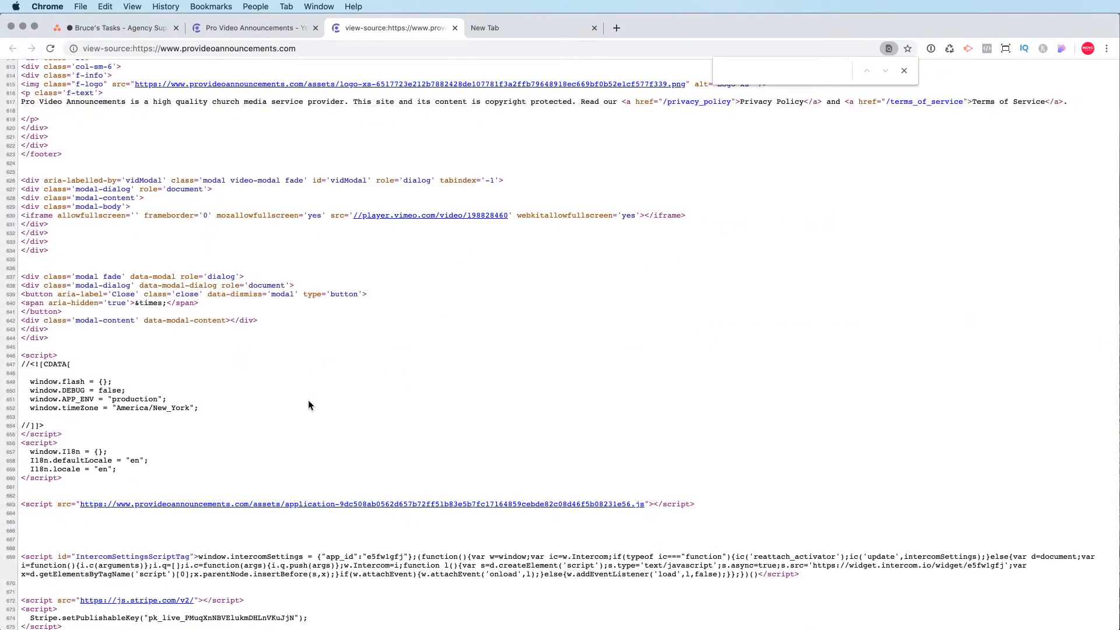
scroll(down, 3)
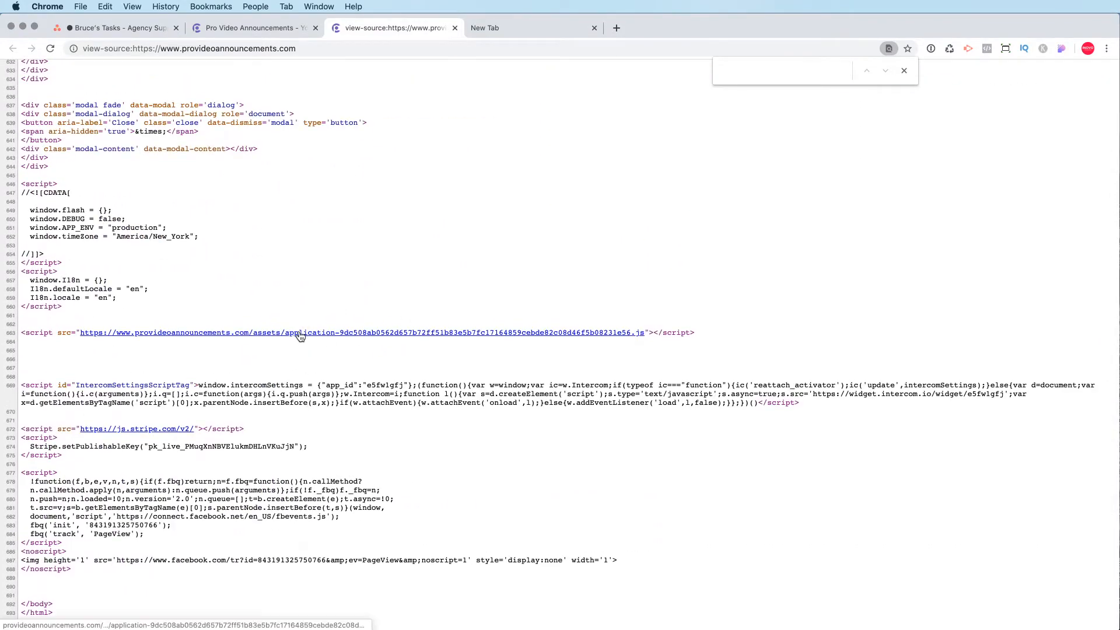
scroll(up, 3)
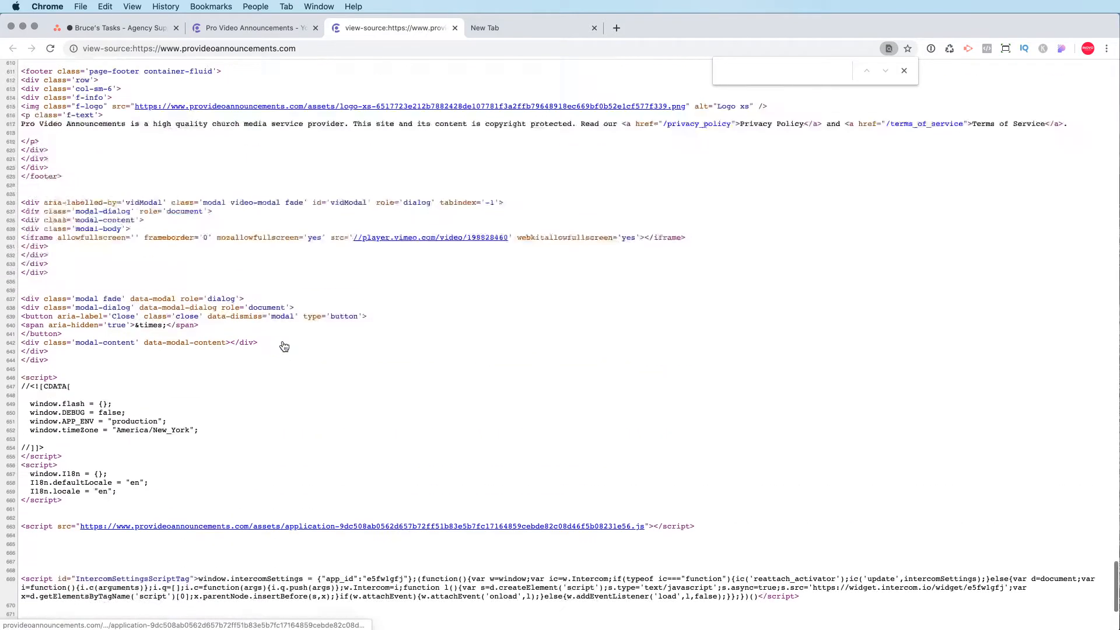
scroll(up, 3)
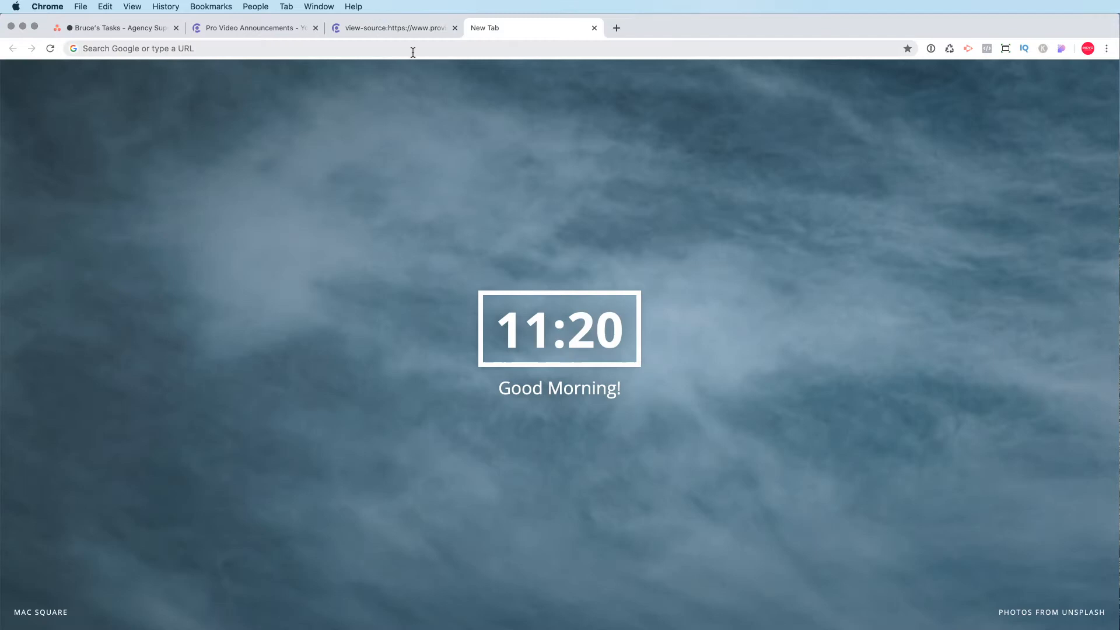
Run a BuiltWith technology lookup for provideoannouncements.com.
text(builtwith.com)
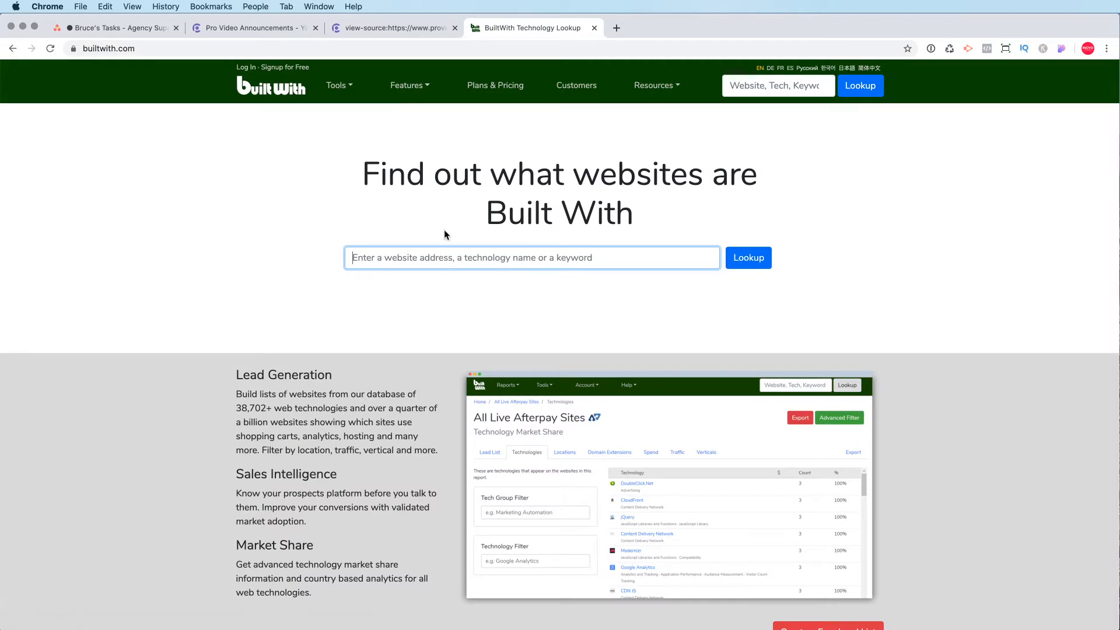
click(253, 28)
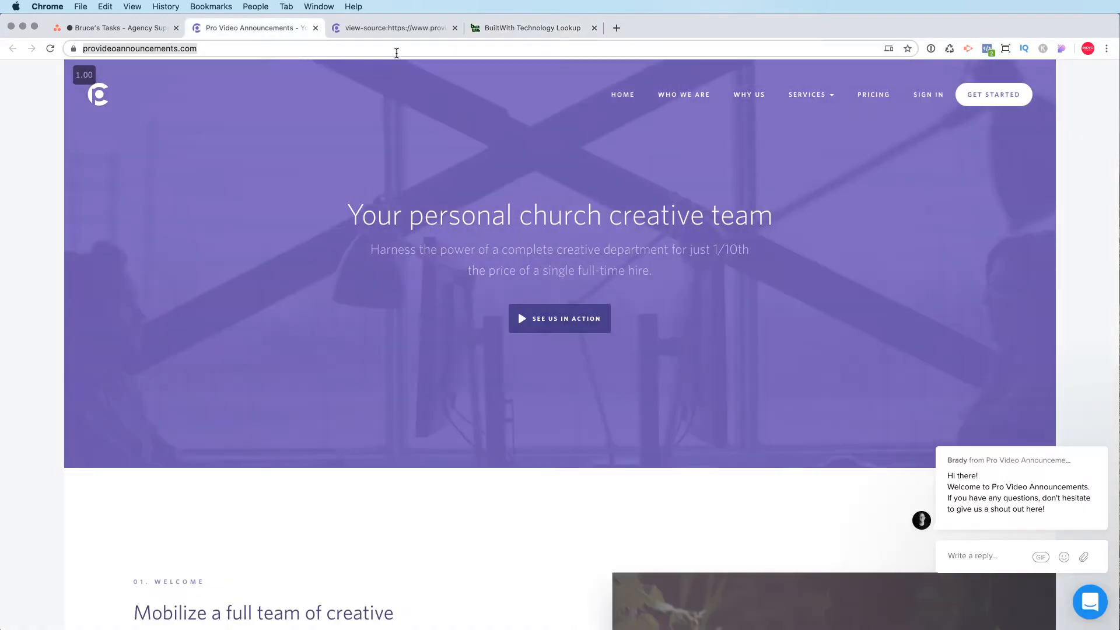
click(531, 28)
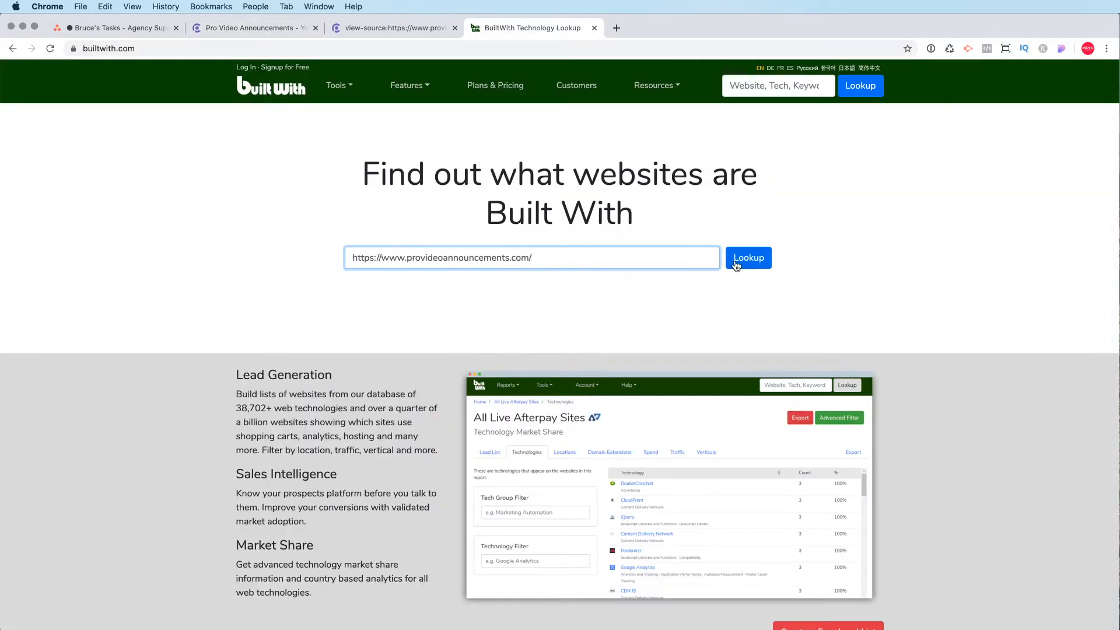
click(748, 257)
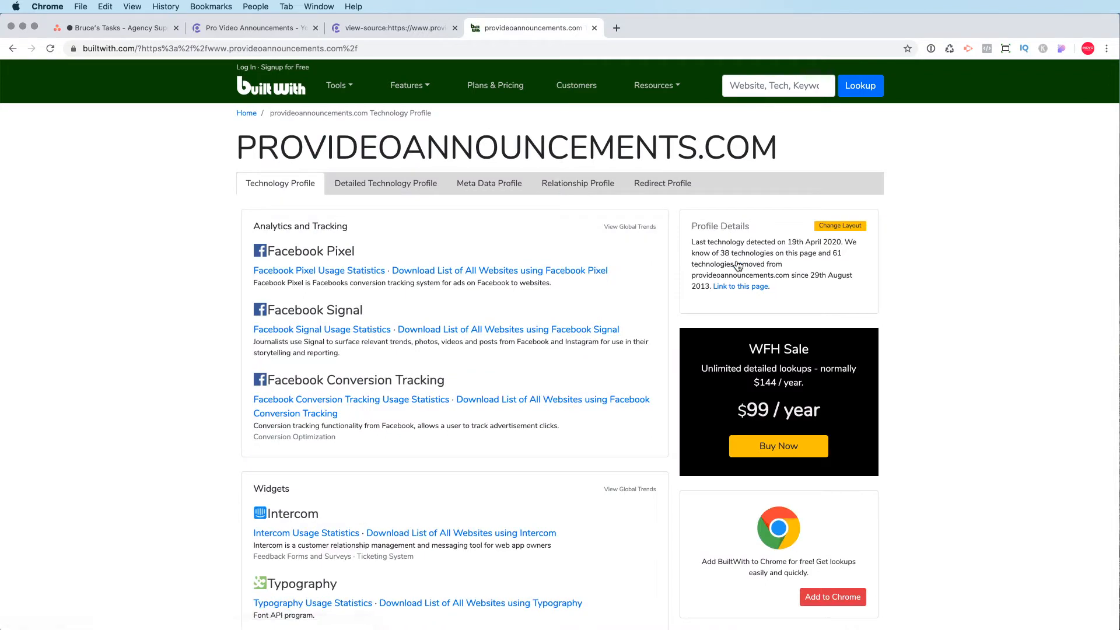
Scroll the profile down to its frameworks (Ruby on Rails, Heroku) and Vimeo CDN entries.
scroll(down, 3)
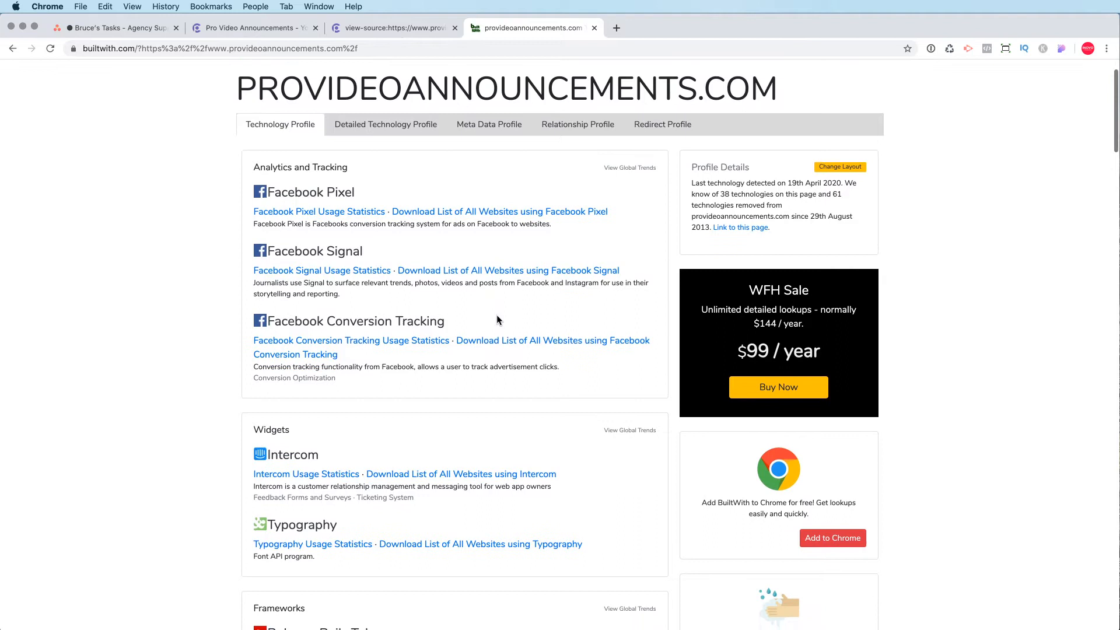
scroll(down, 3)
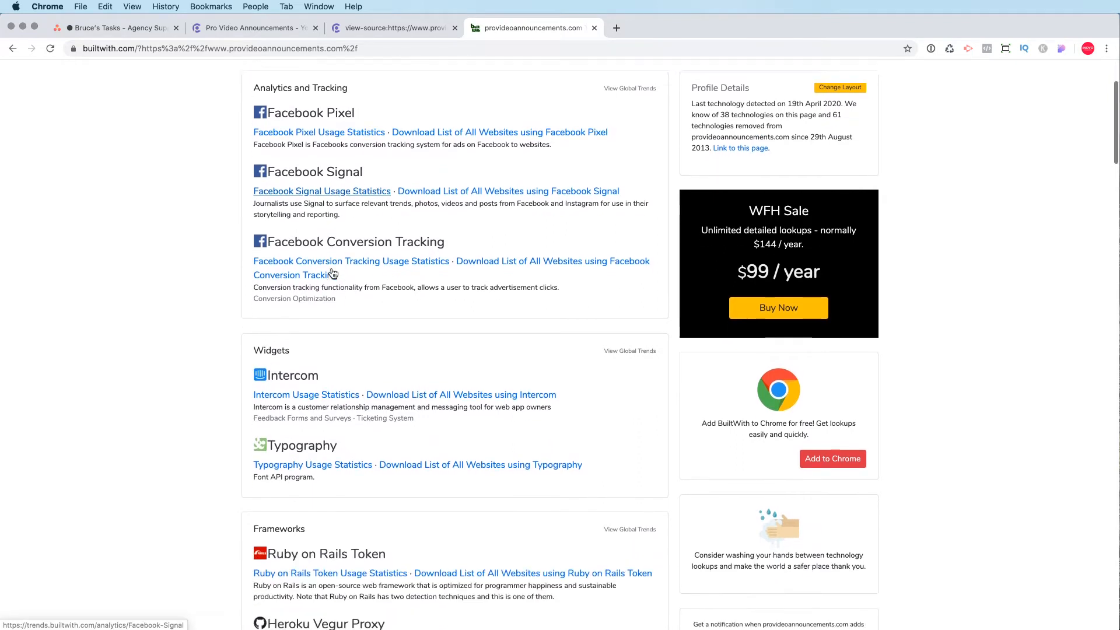
scroll(down, 3)
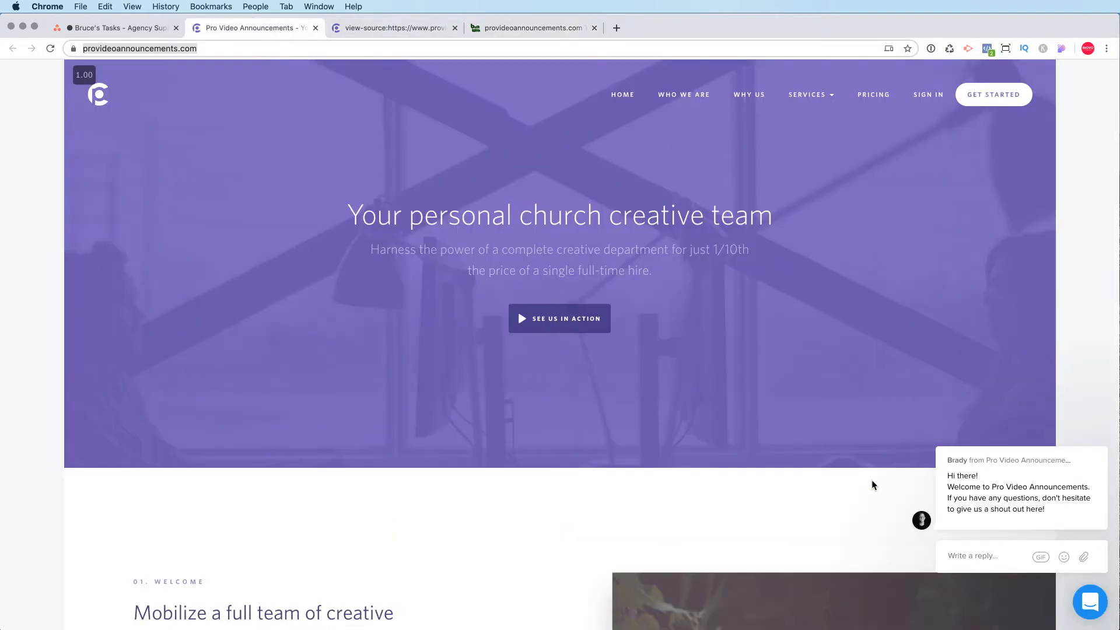
mouse_move(499, 21)
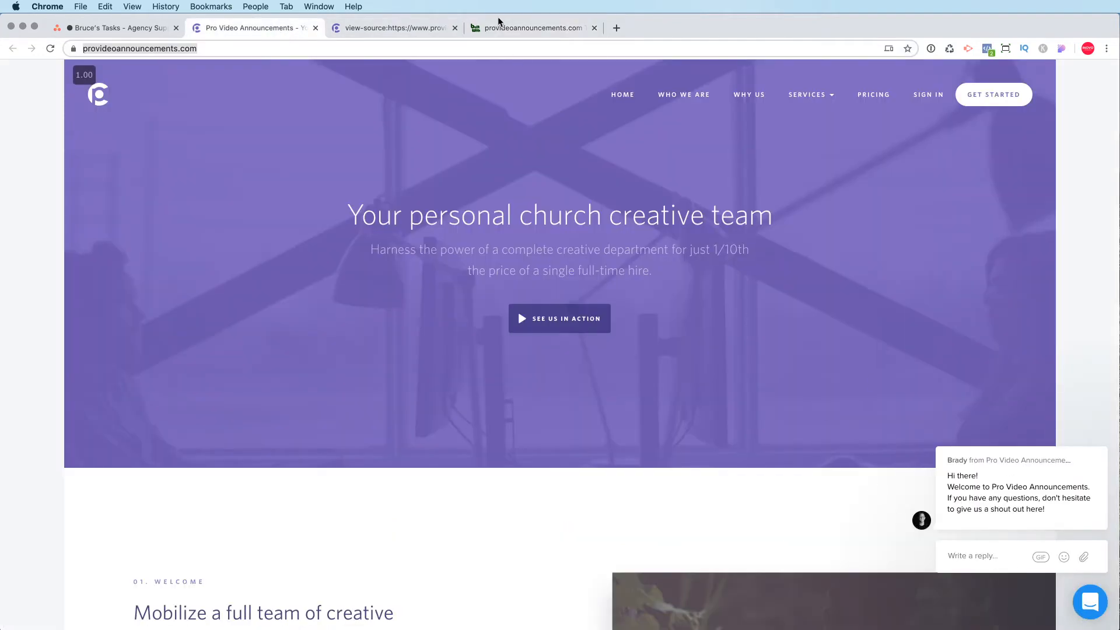
click(532, 28)
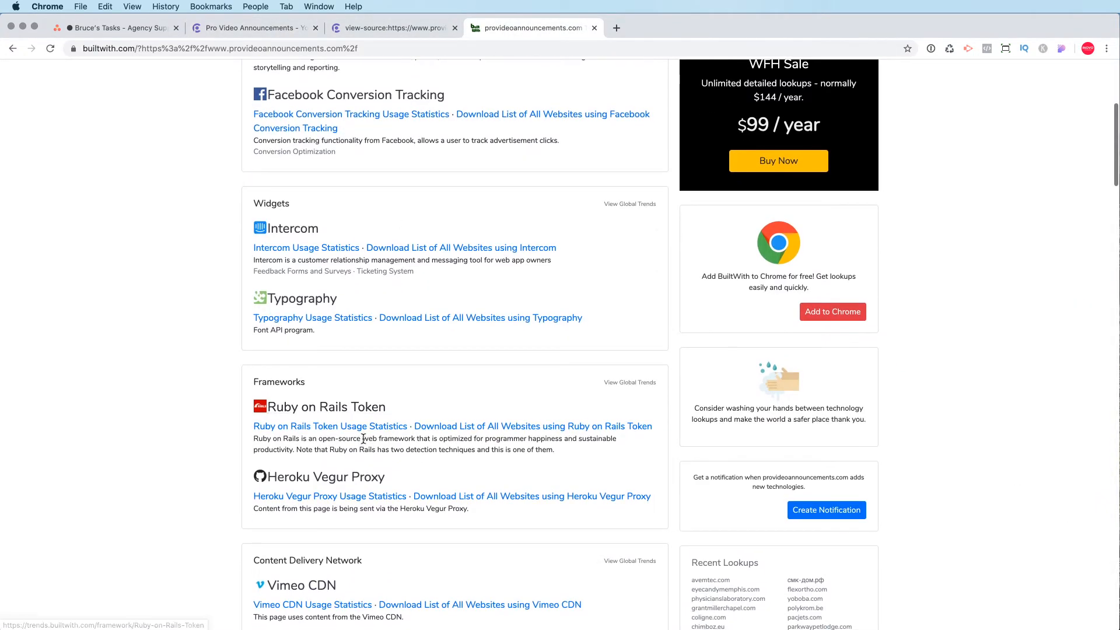
mouse_move(389, 409)
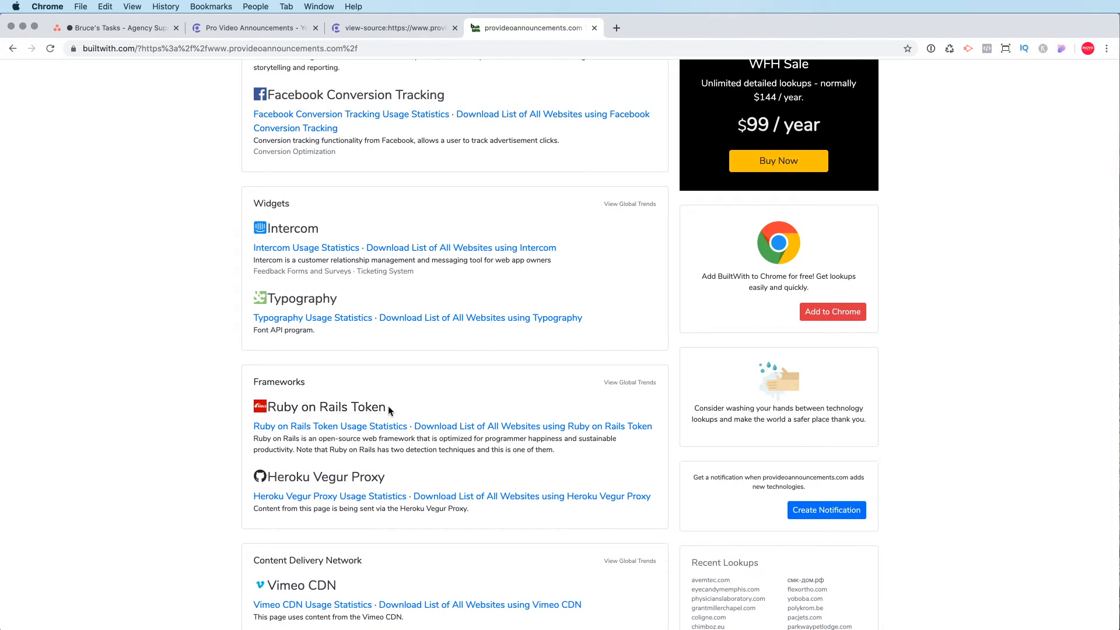
Scroll through the rest of the provideoannouncements.com technology list.
scroll(down, 3)
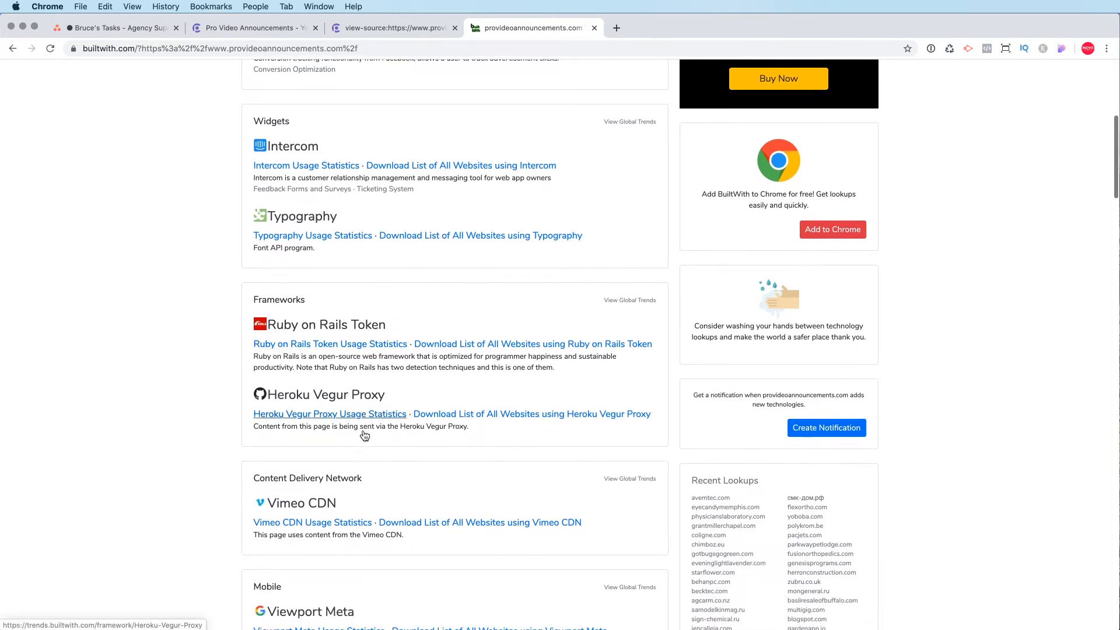
scroll(down, 3)
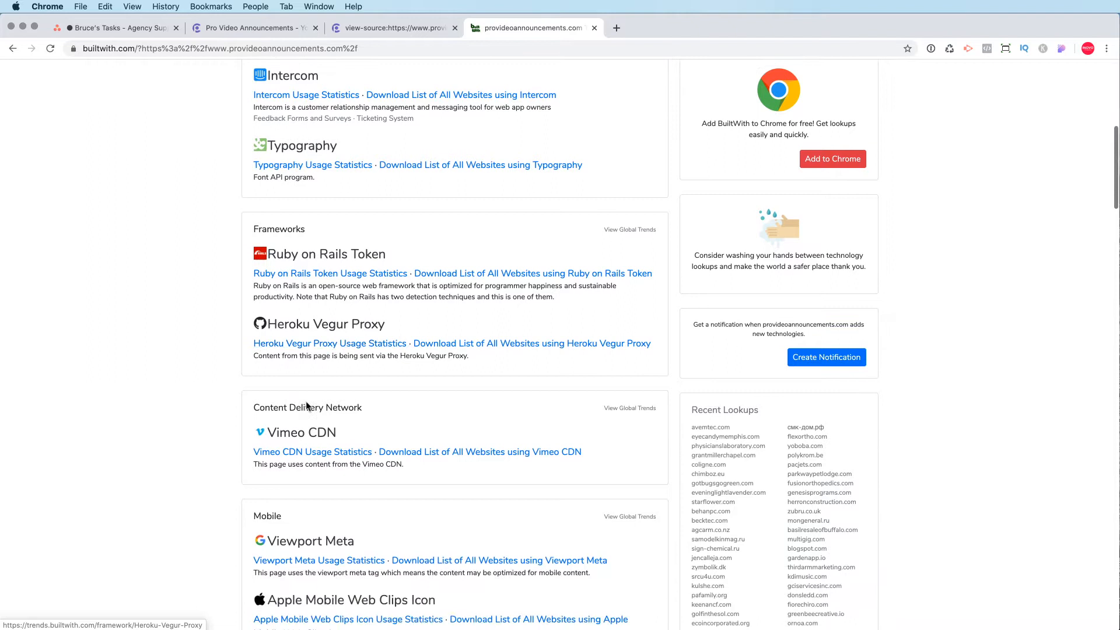
scroll(down, 3)
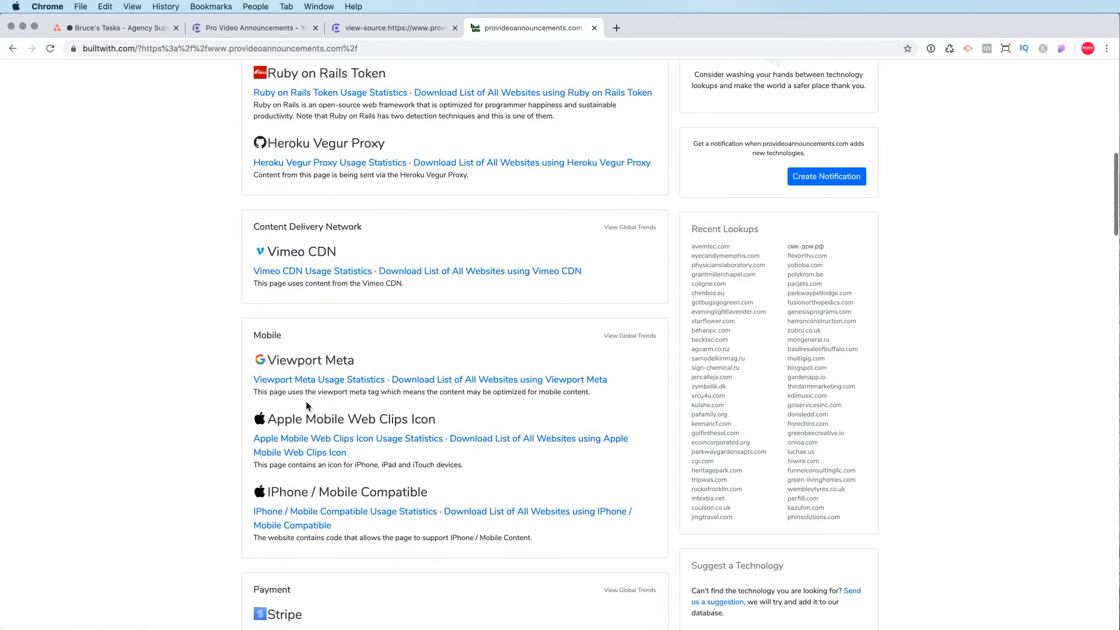
scroll(down, 3)
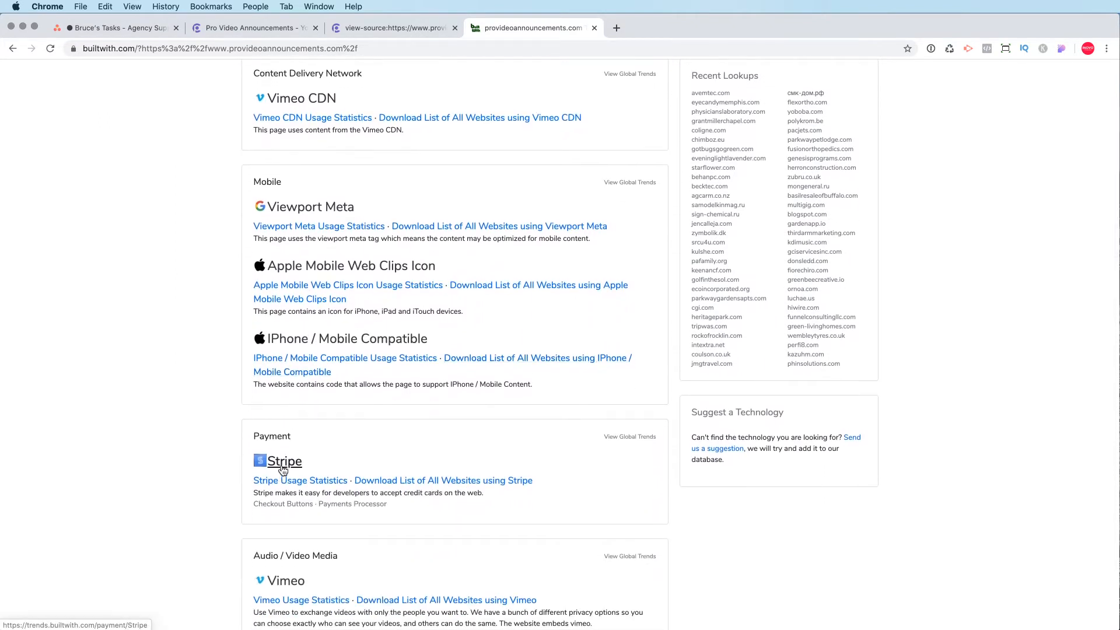
scroll(down, 3)
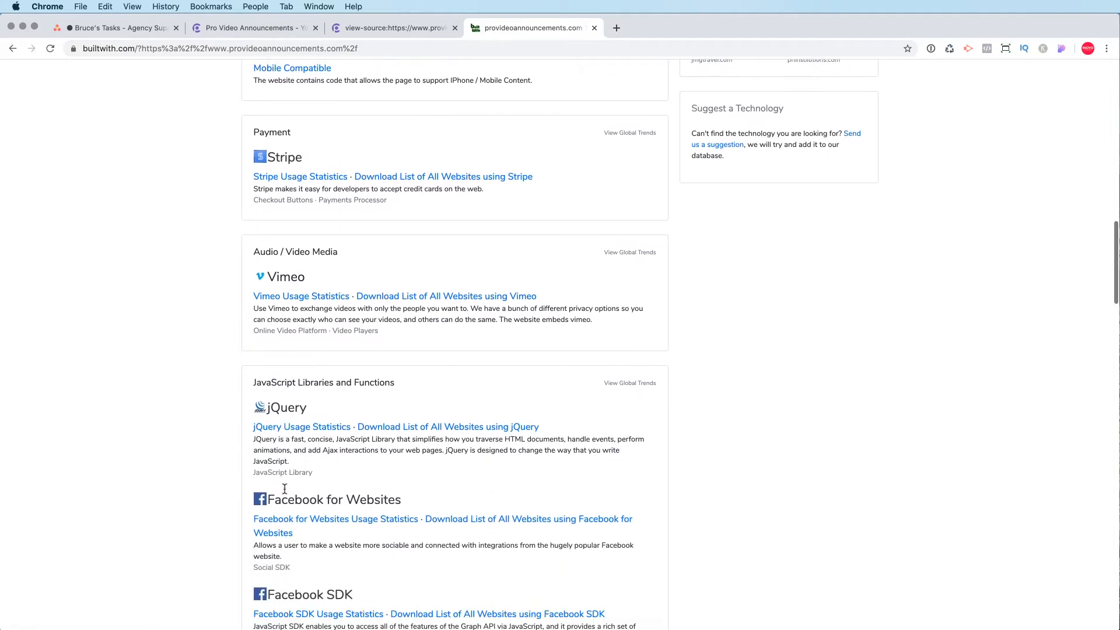
scroll(down, 3)
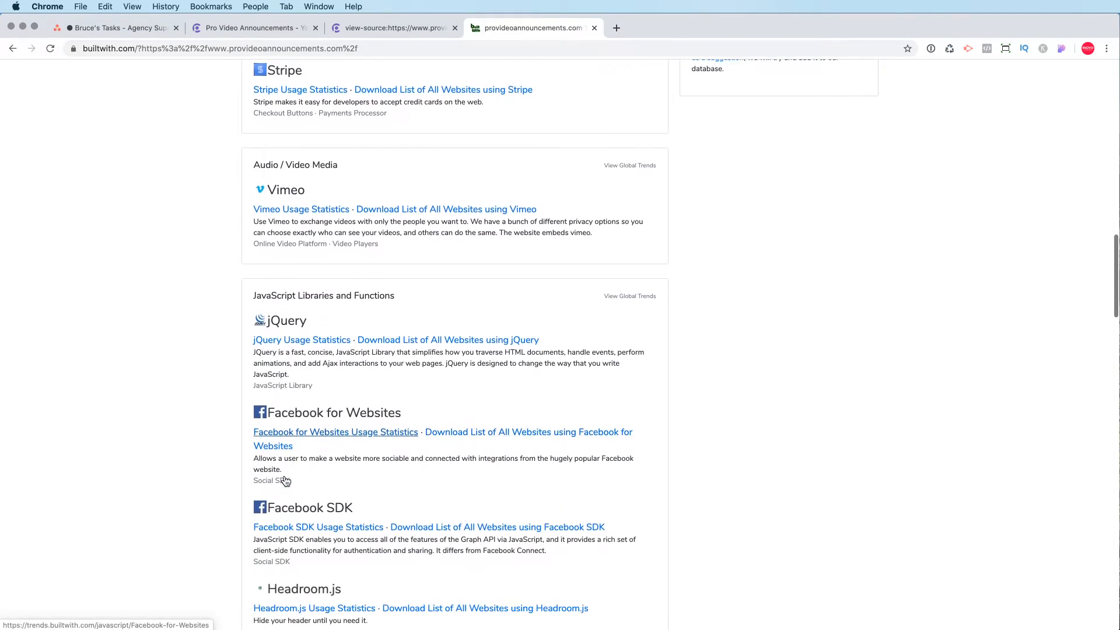
scroll(down, 3)
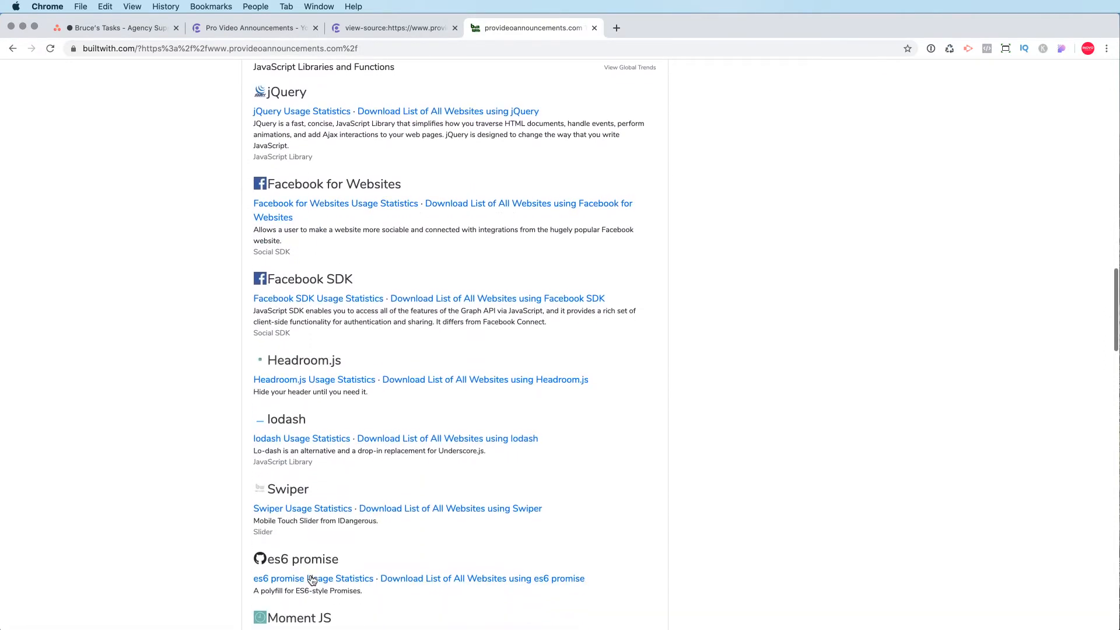
scroll(down, 3)
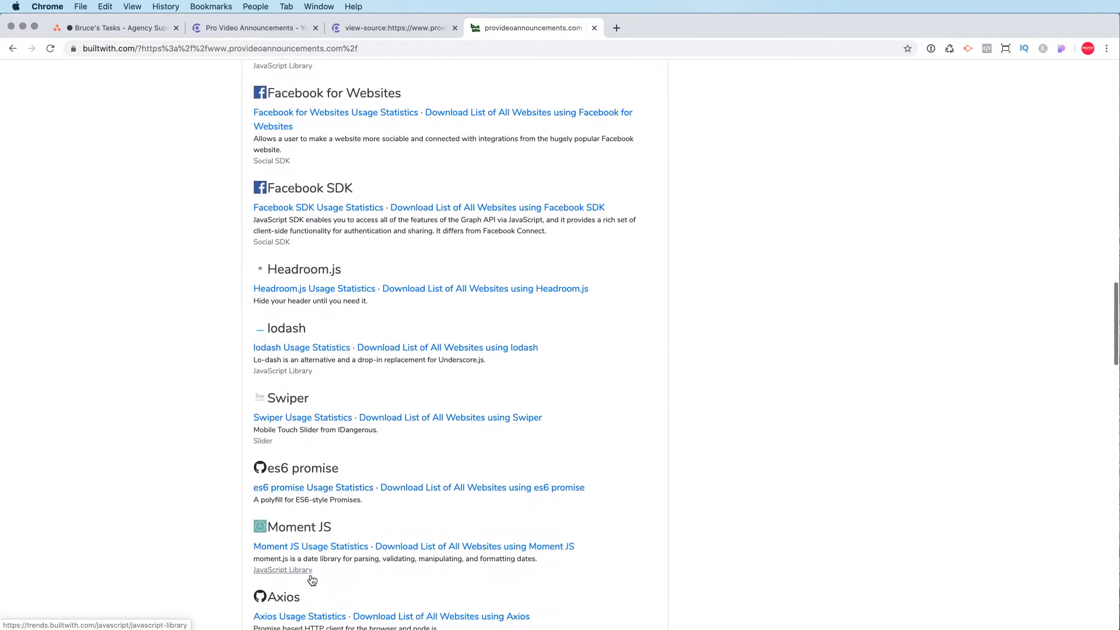
scroll(down, 3)
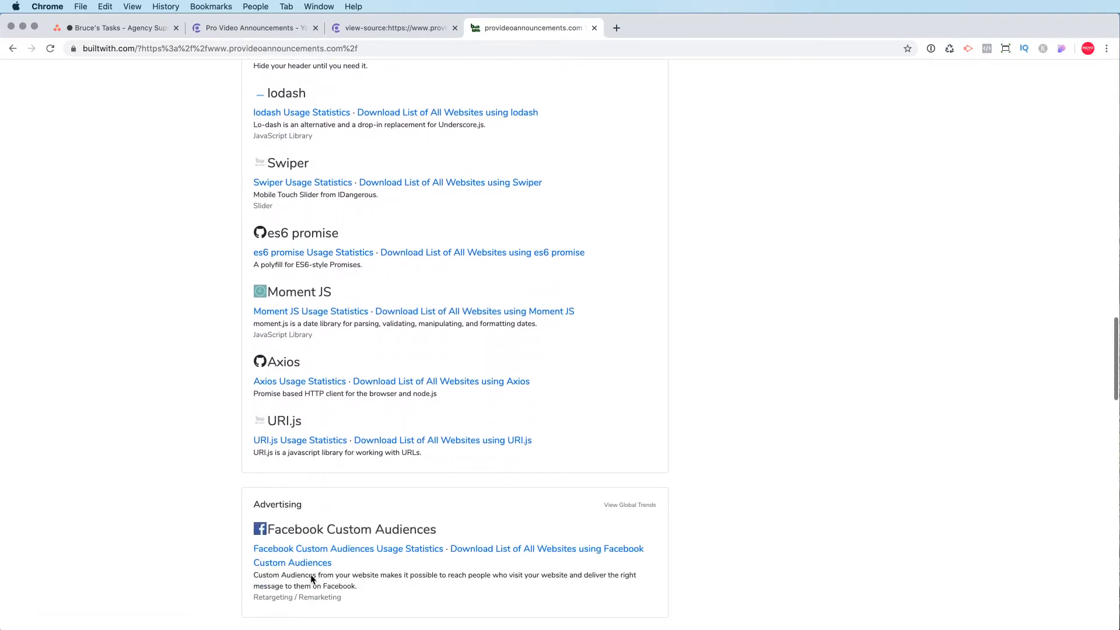
scroll(down, 3)
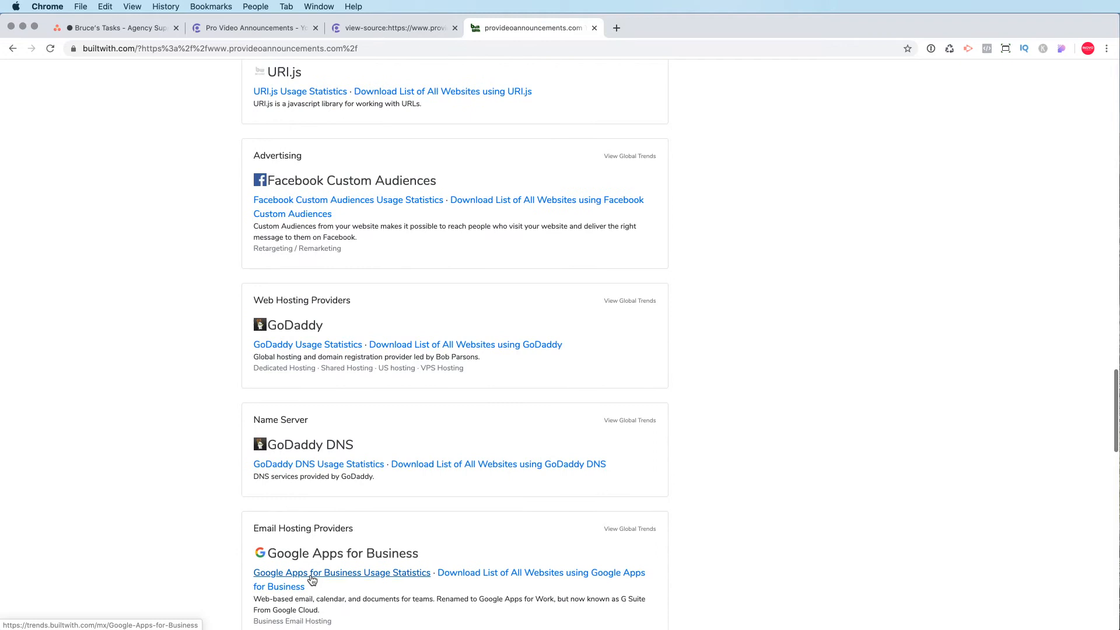
mouse_move(303, 371)
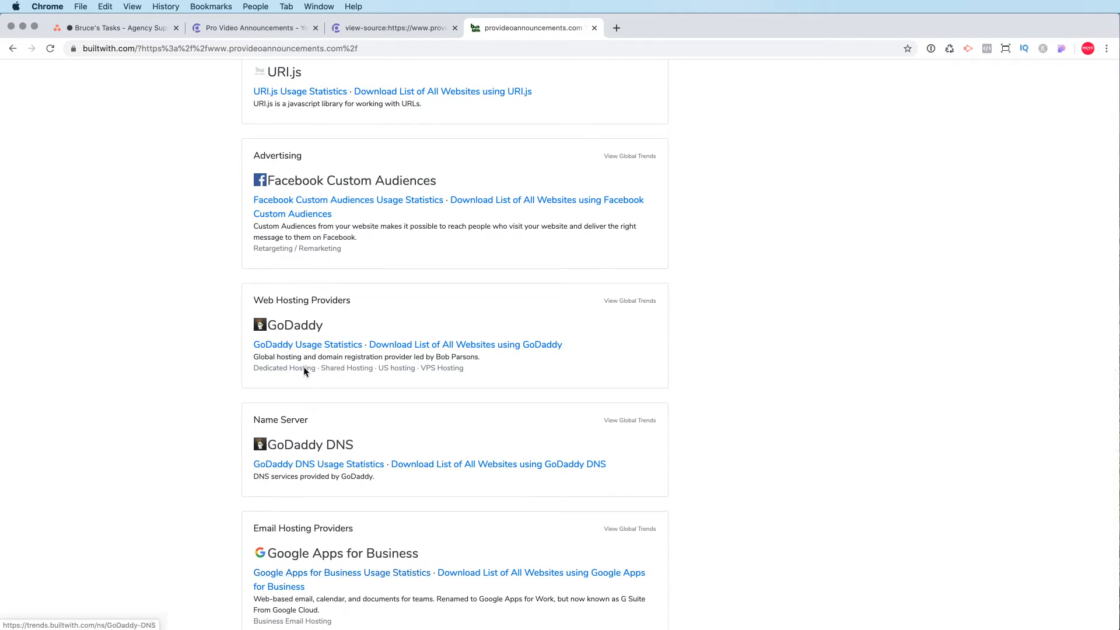
mouse_move(304, 470)
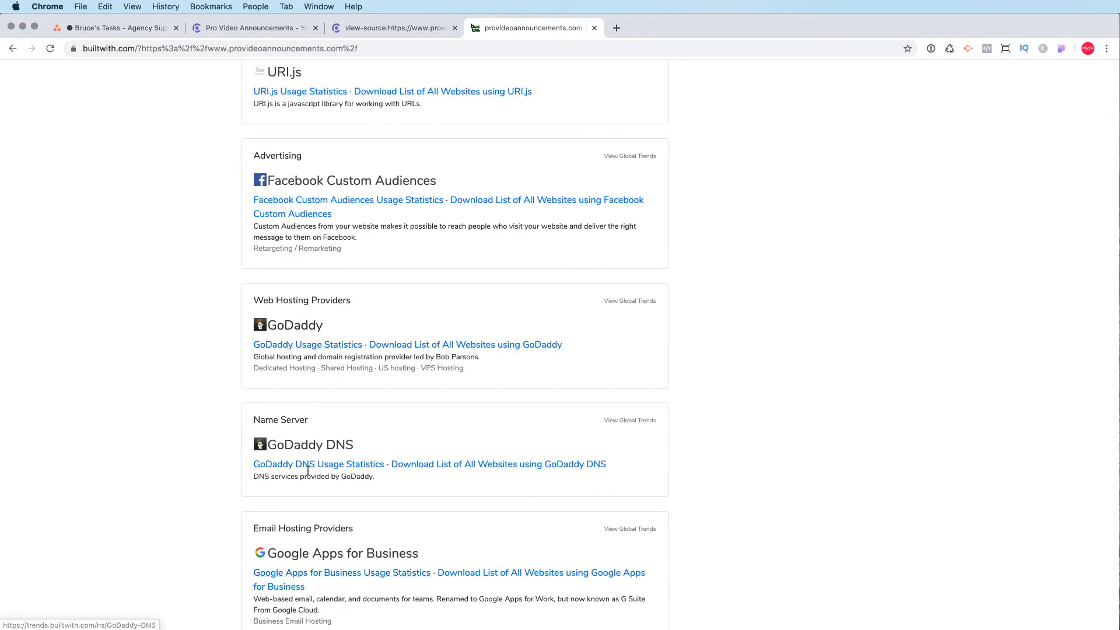
scroll(down, 3)
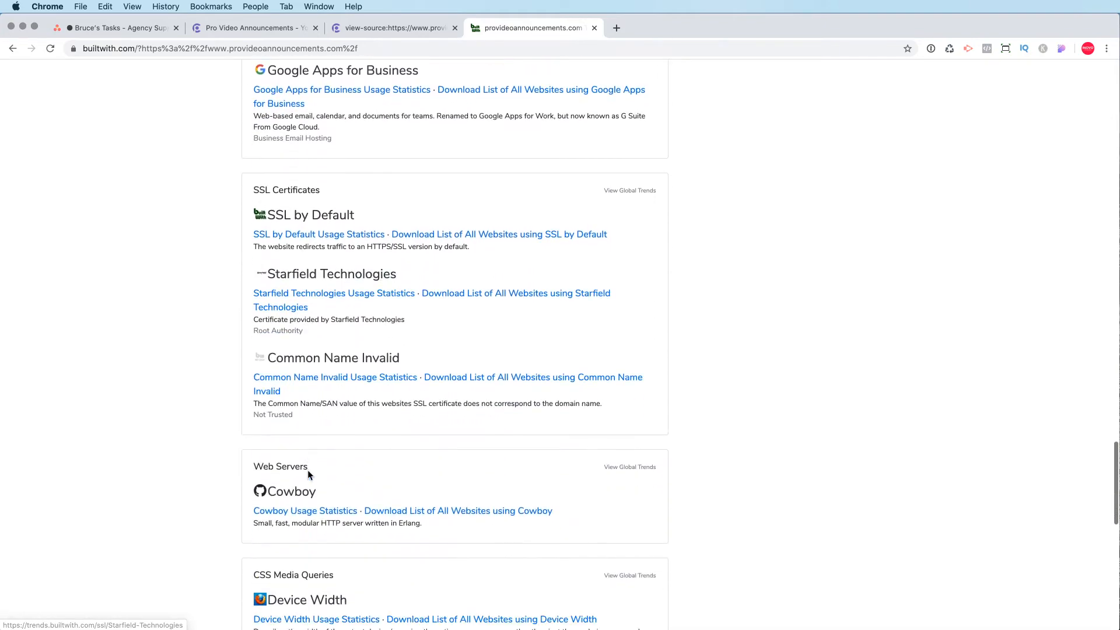
scroll(down, 3)
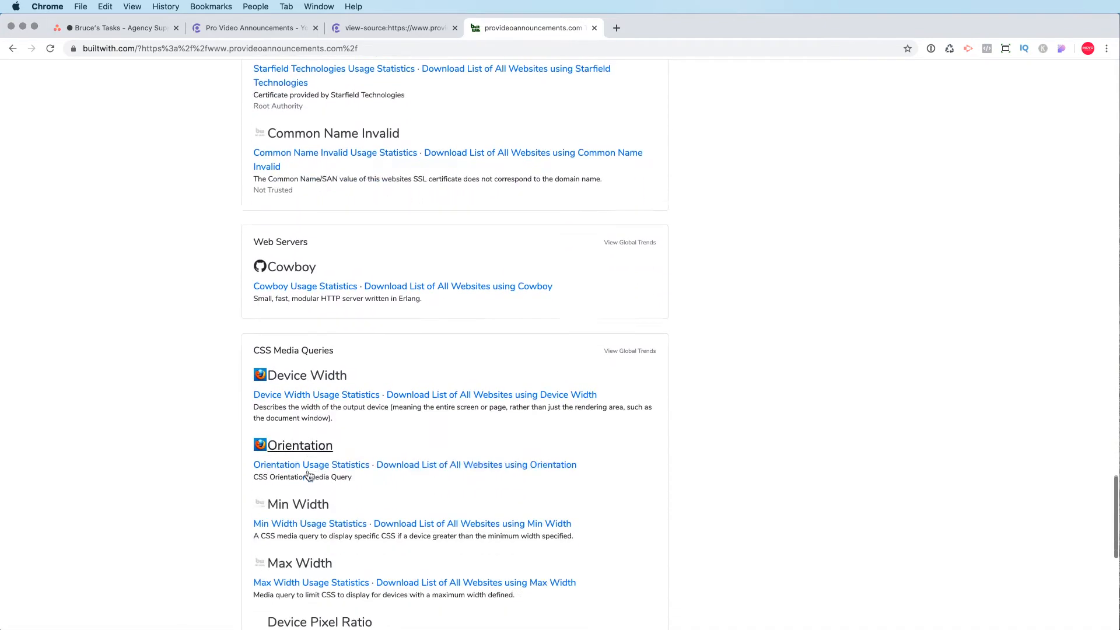
scroll(down, 3)
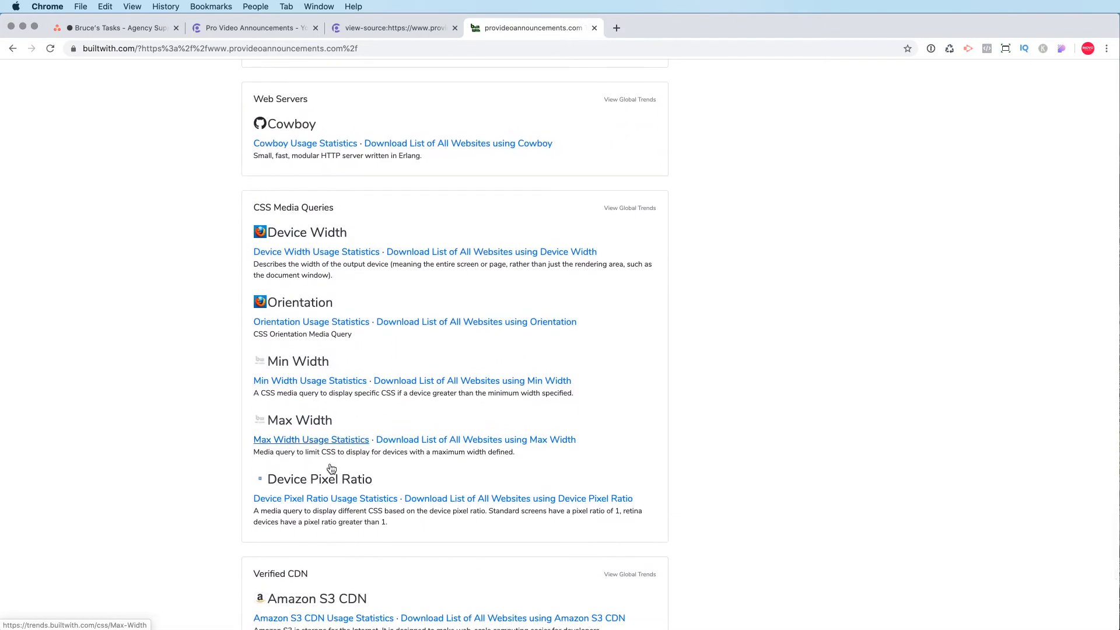
scroll(down, 3)
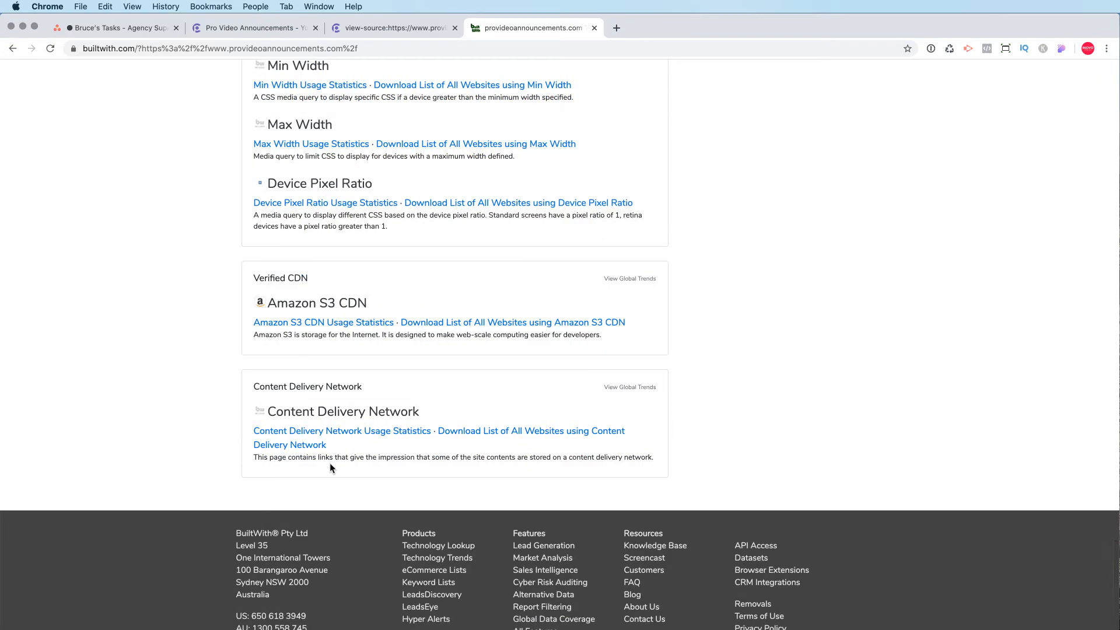
scroll(up, 3)
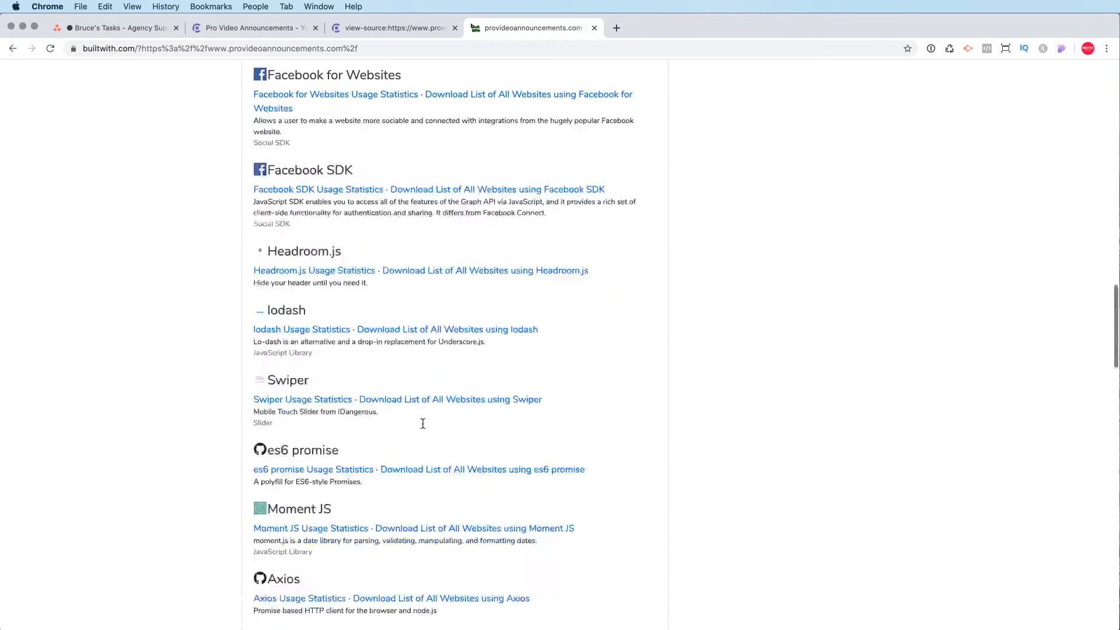
scroll(up, 3)
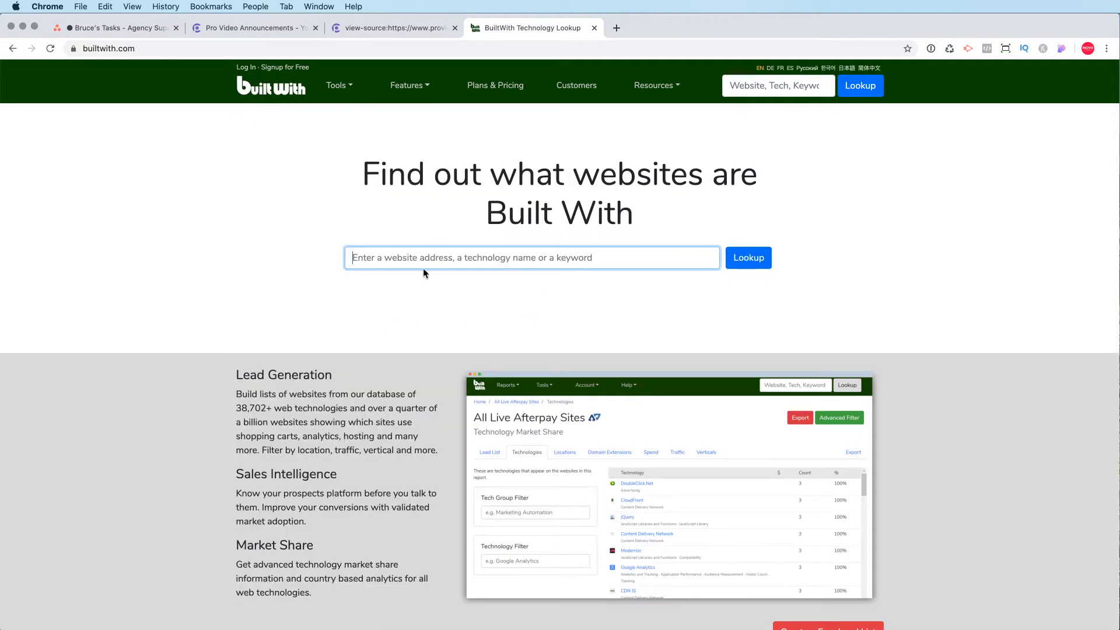
Run a BuiltWith technology lookup for inovo.io.
text(inov.)
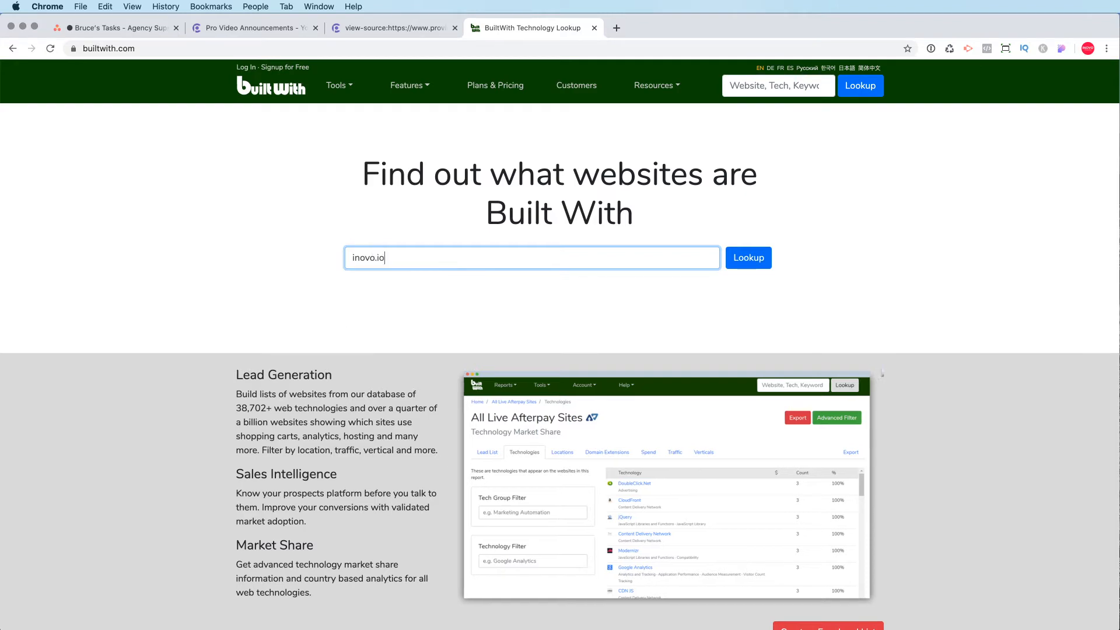
click(747, 258)
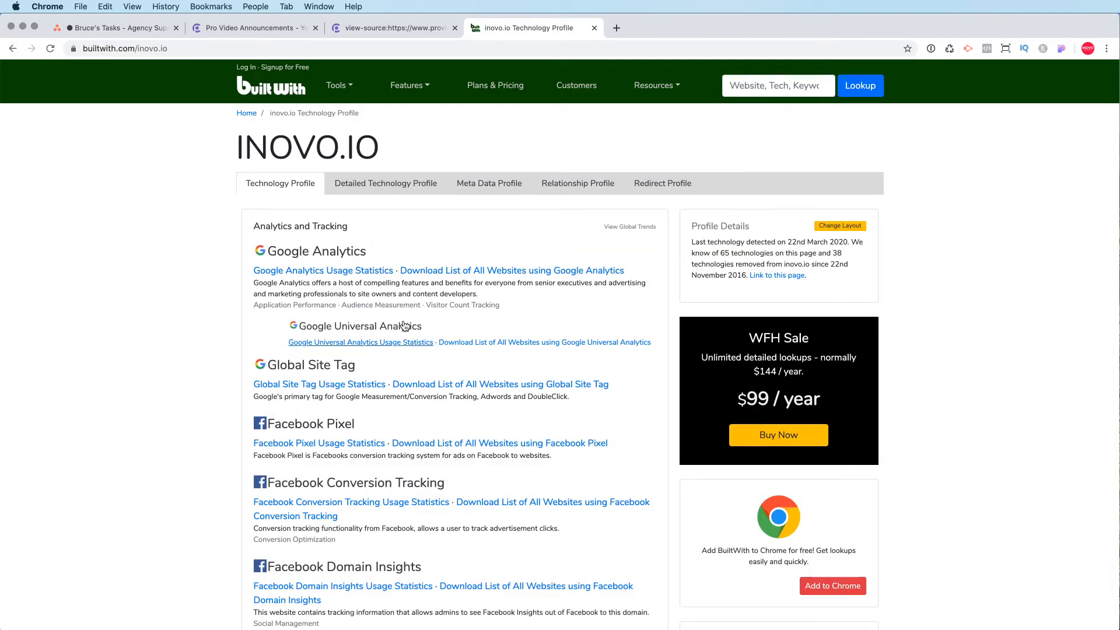
Scroll inovo.io's widgets and frameworks and open Divi's usage statistics.
scroll(down, 3)
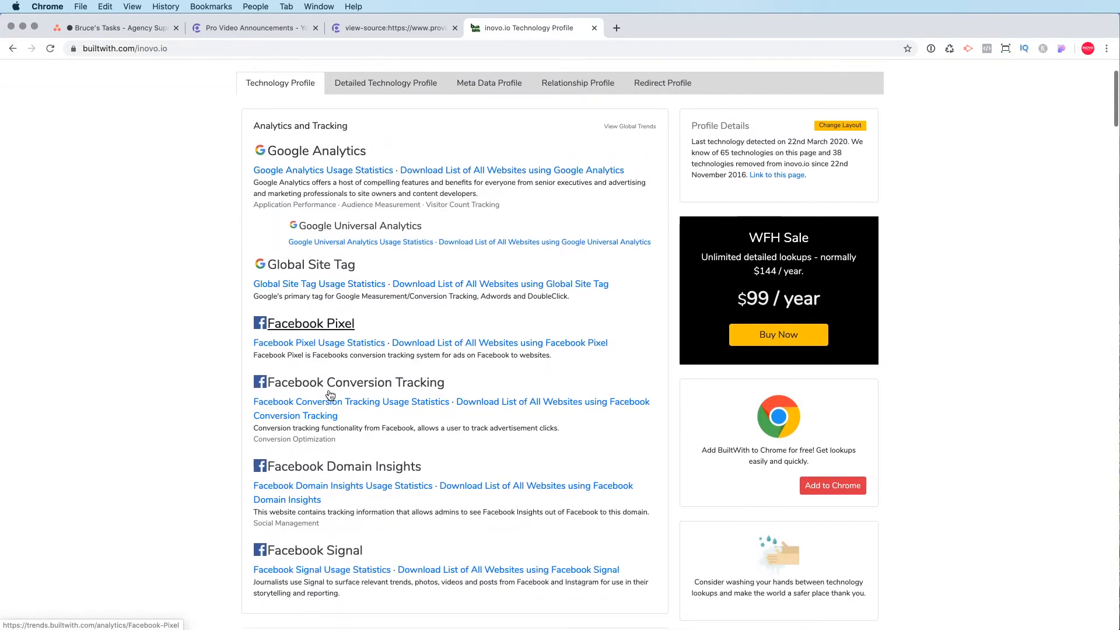
scroll(down, 3)
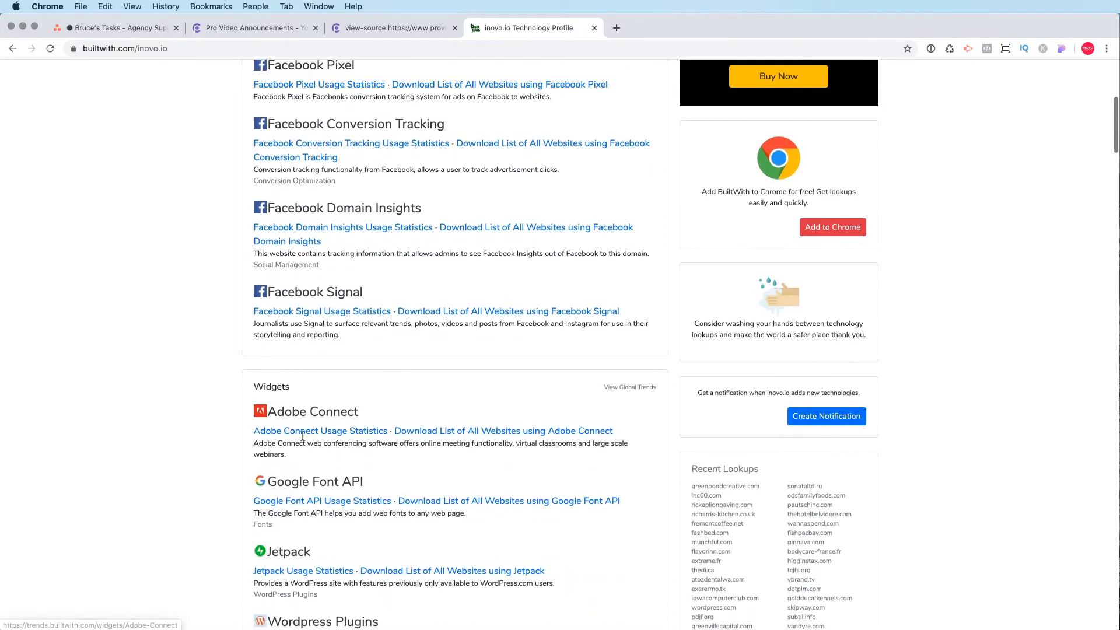
scroll(down, 3)
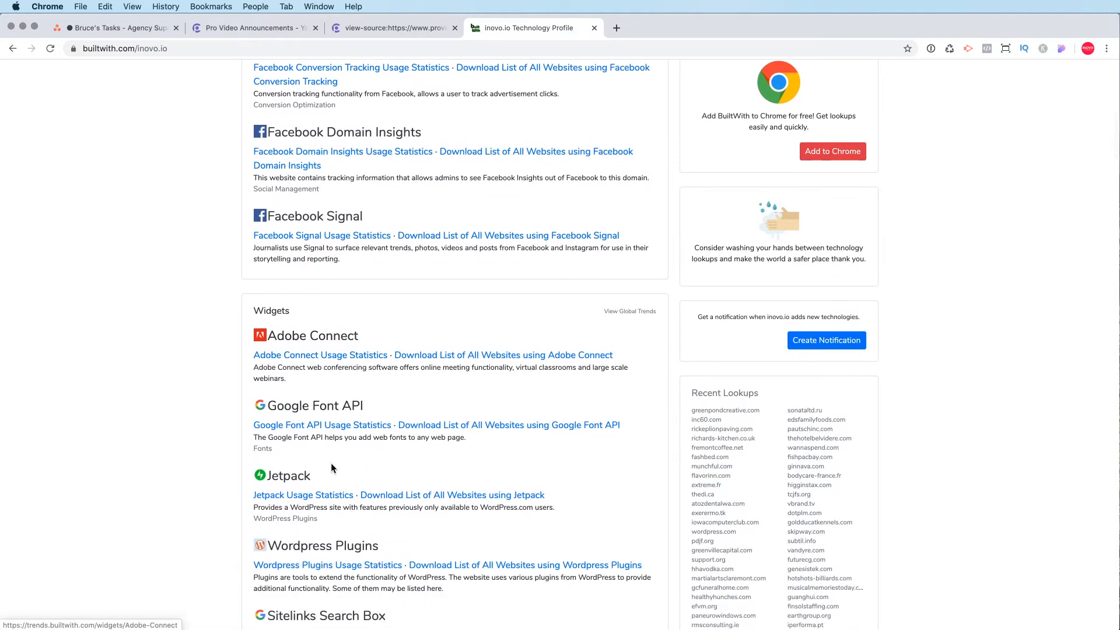
scroll(down, 3)
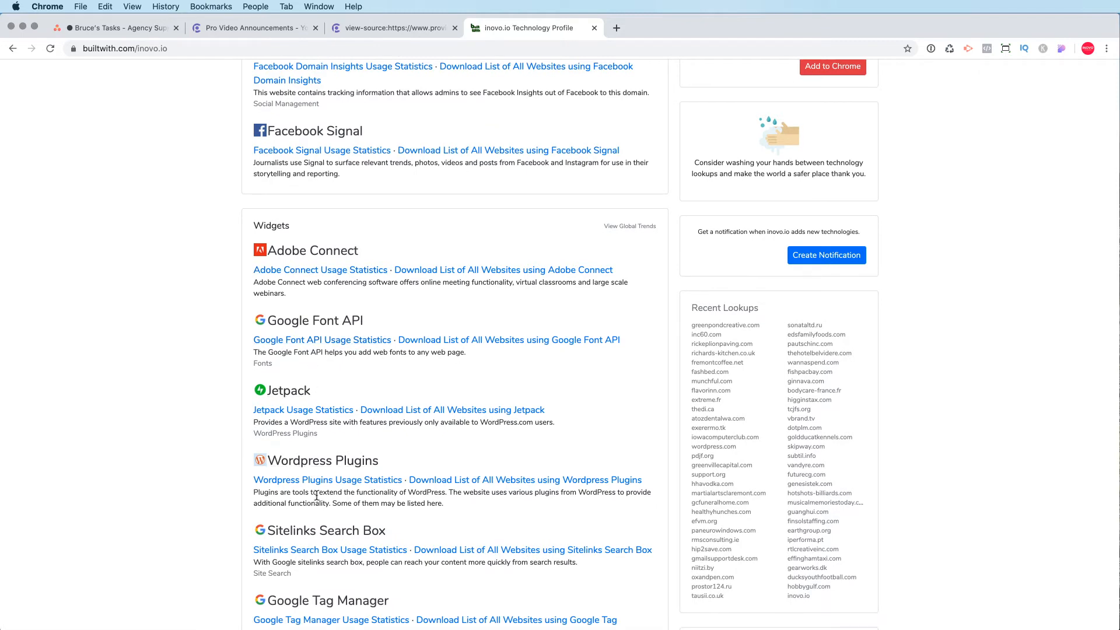
scroll(down, 3)
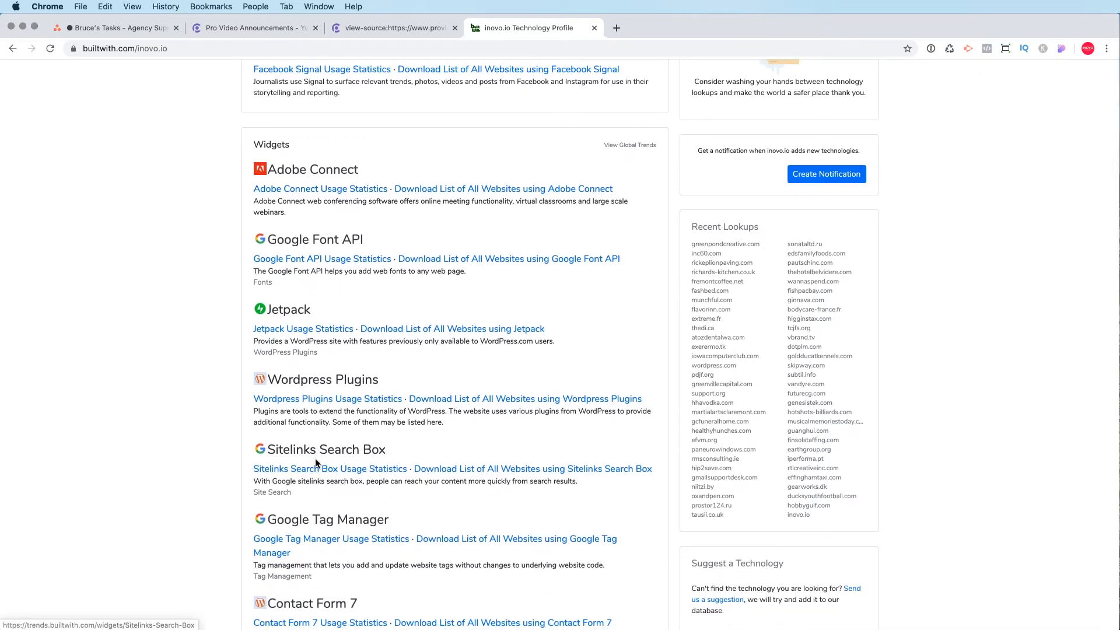
scroll(down, 3)
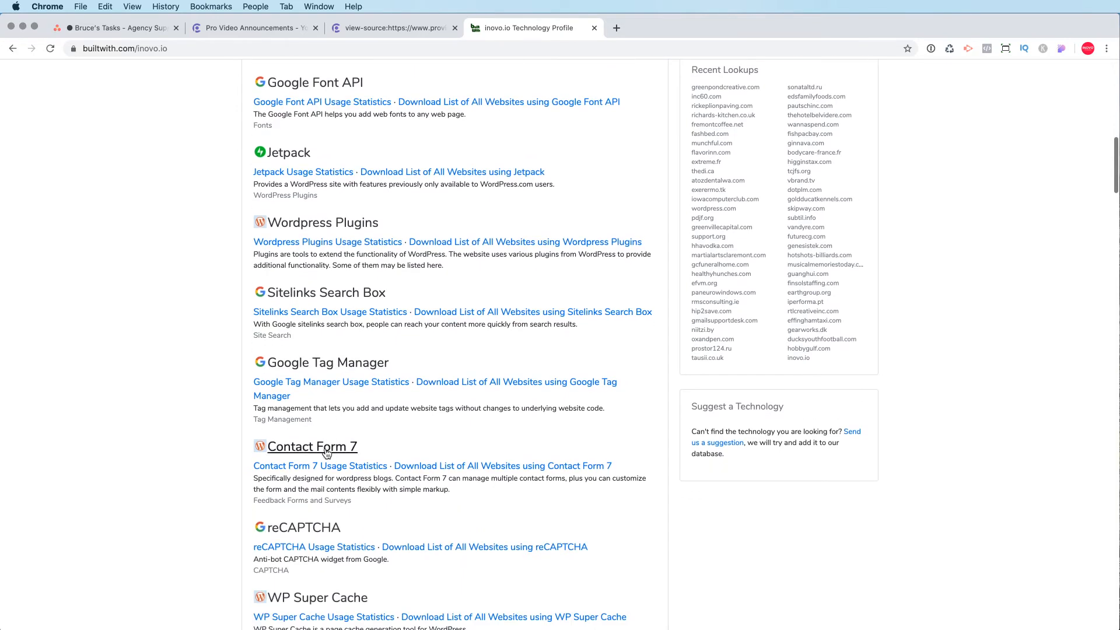
scroll(down, 3)
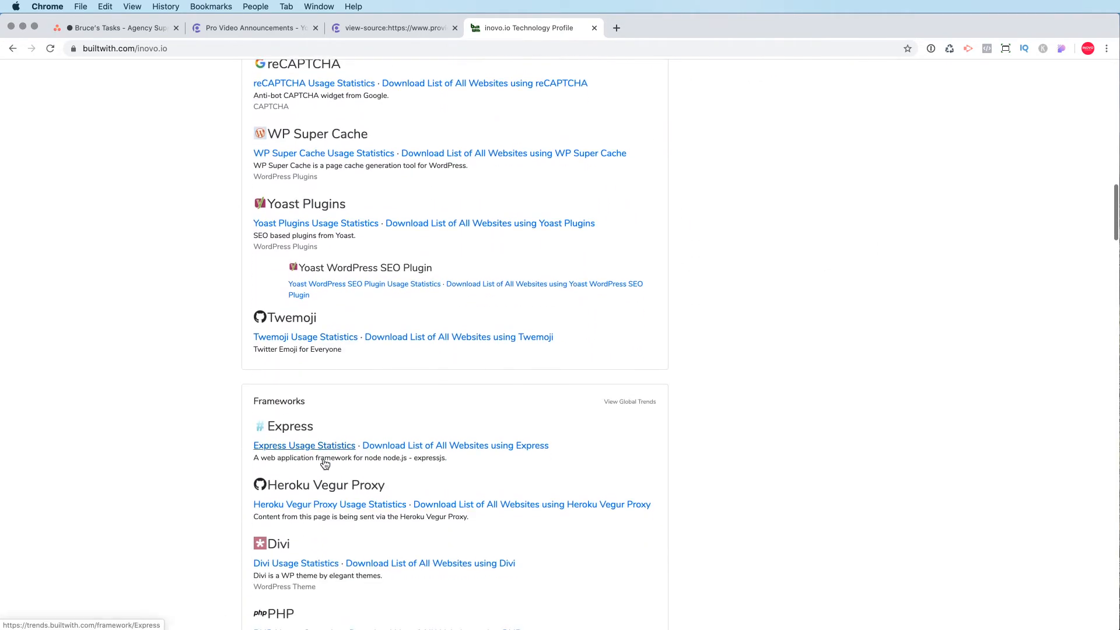
scroll(down, 3)
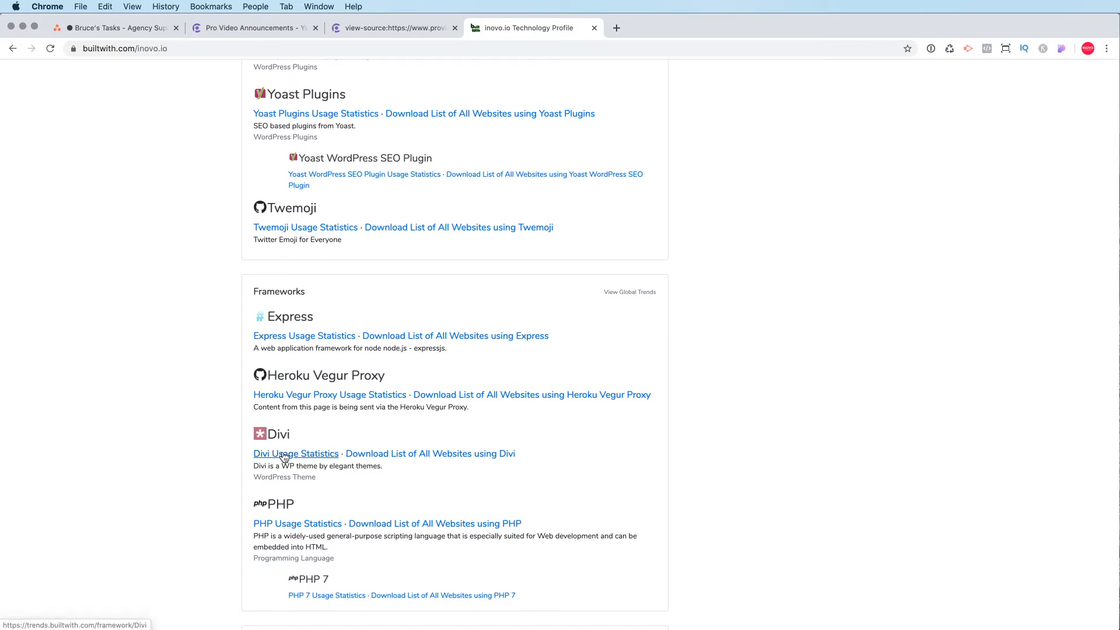
mouse_move(293, 455)
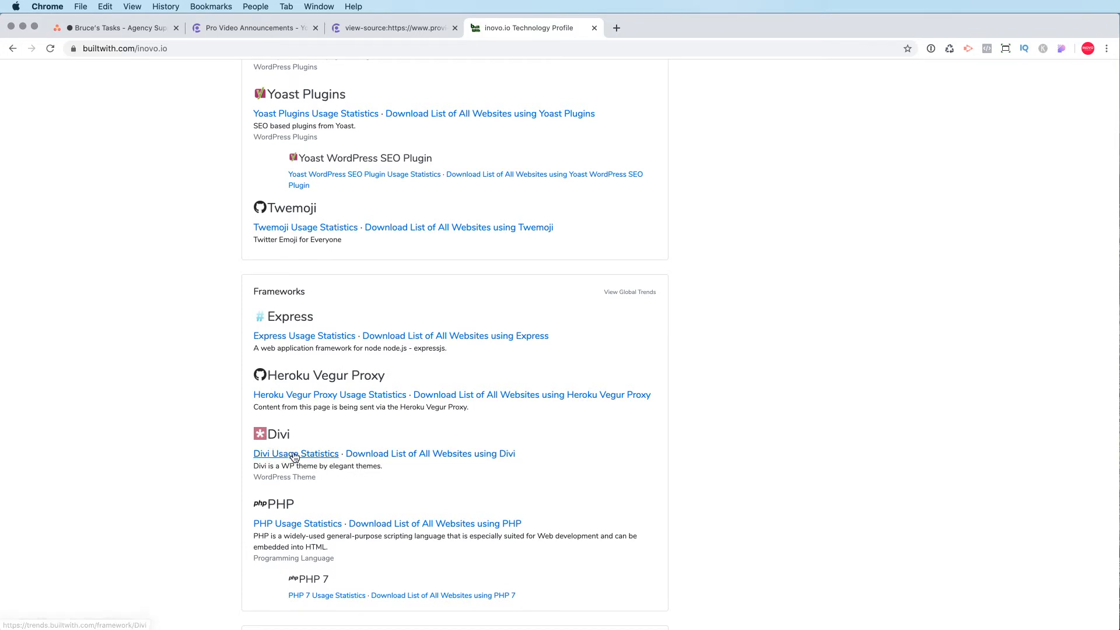
click(295, 454)
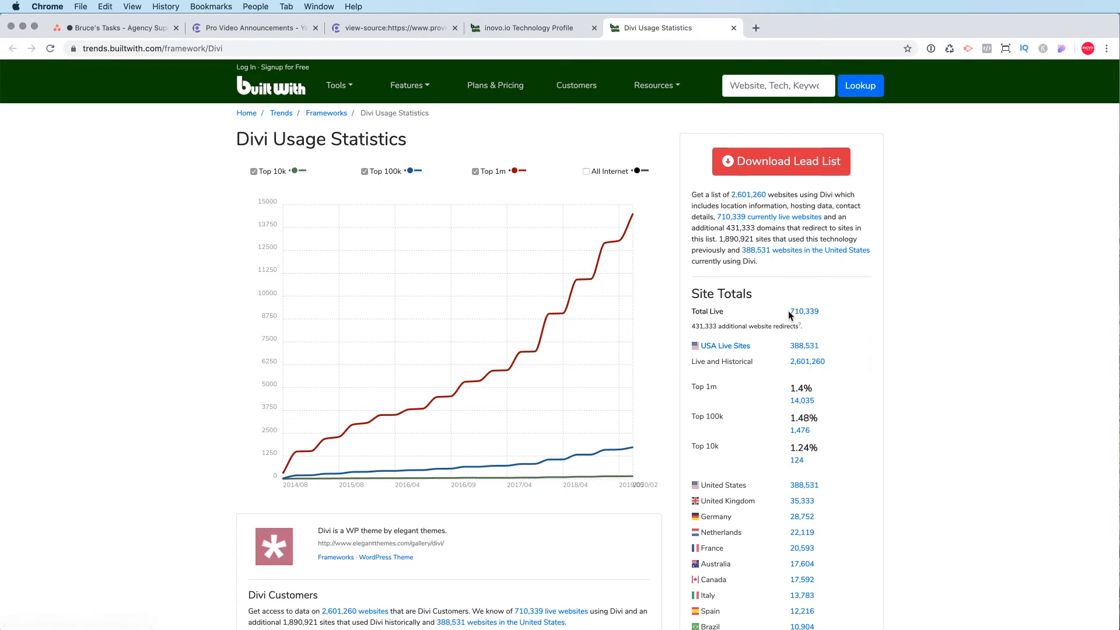
mouse_move(532, 28)
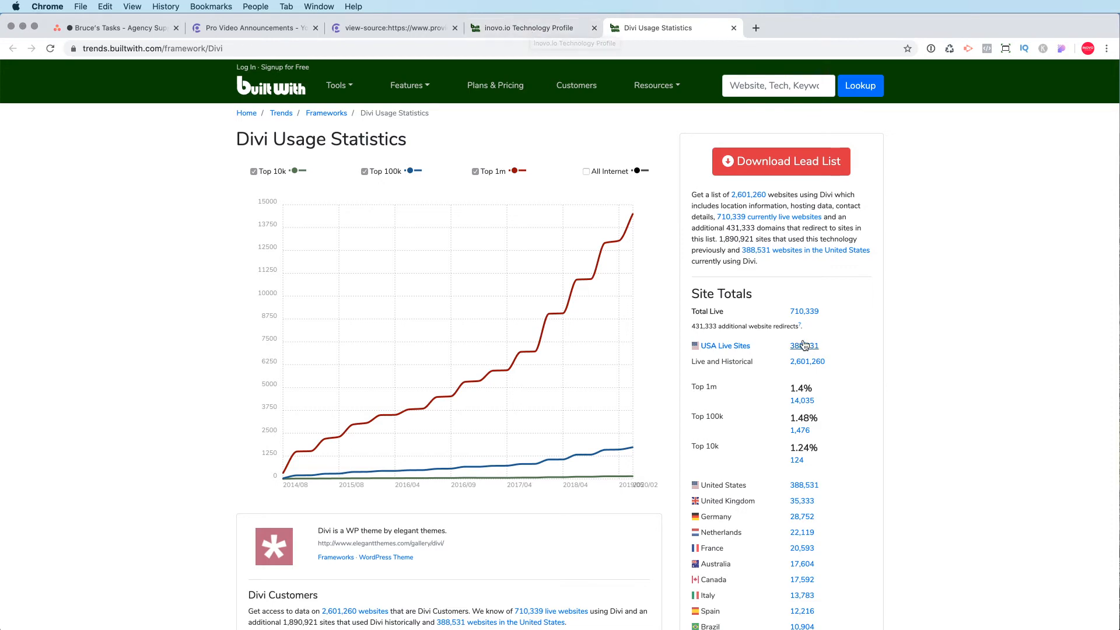
Scroll Divi's per-country site counts, then return to the inovo.io profile.
scroll(down, 3)
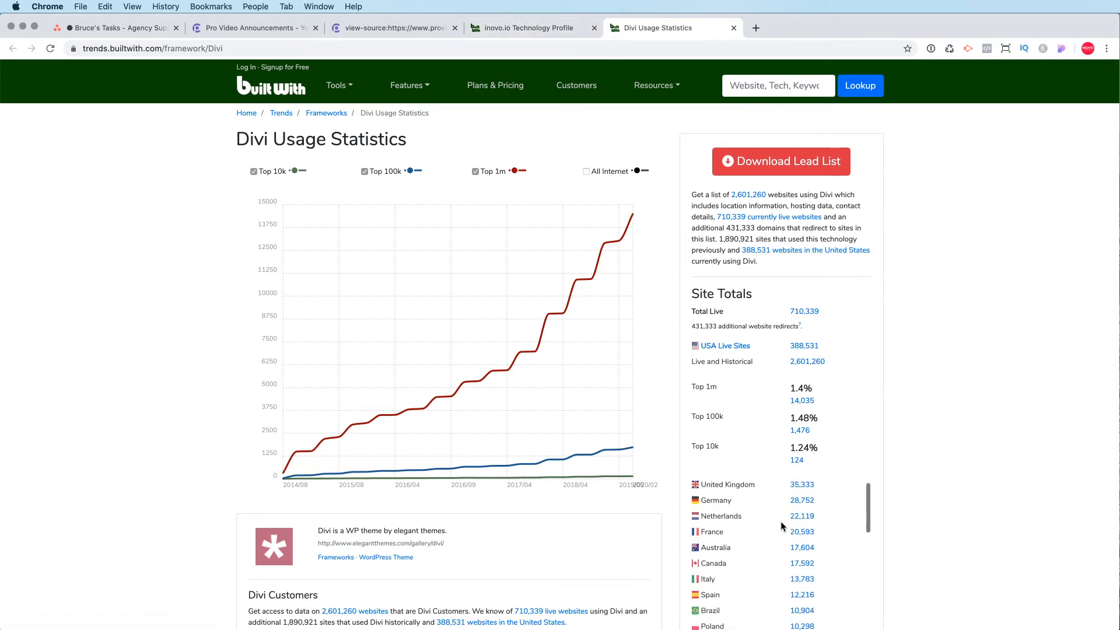
click(529, 28)
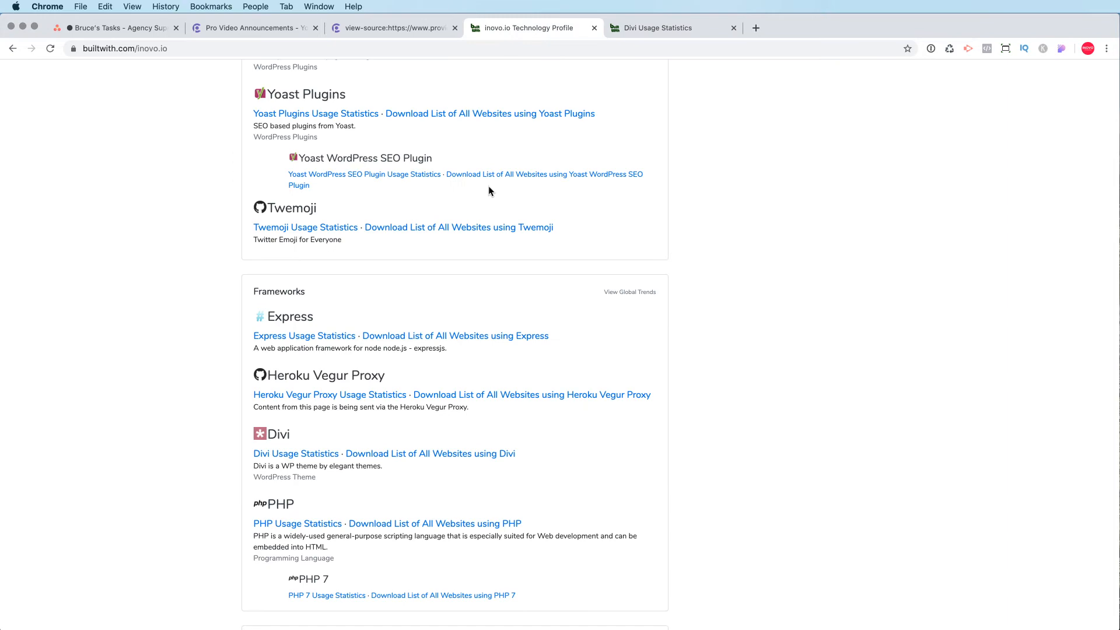
Scroll inovo.io's Mobile, CDN, Payment, CMS and JavaScript sections, then switch to Pro Video Announcements.
scroll(down, 3)
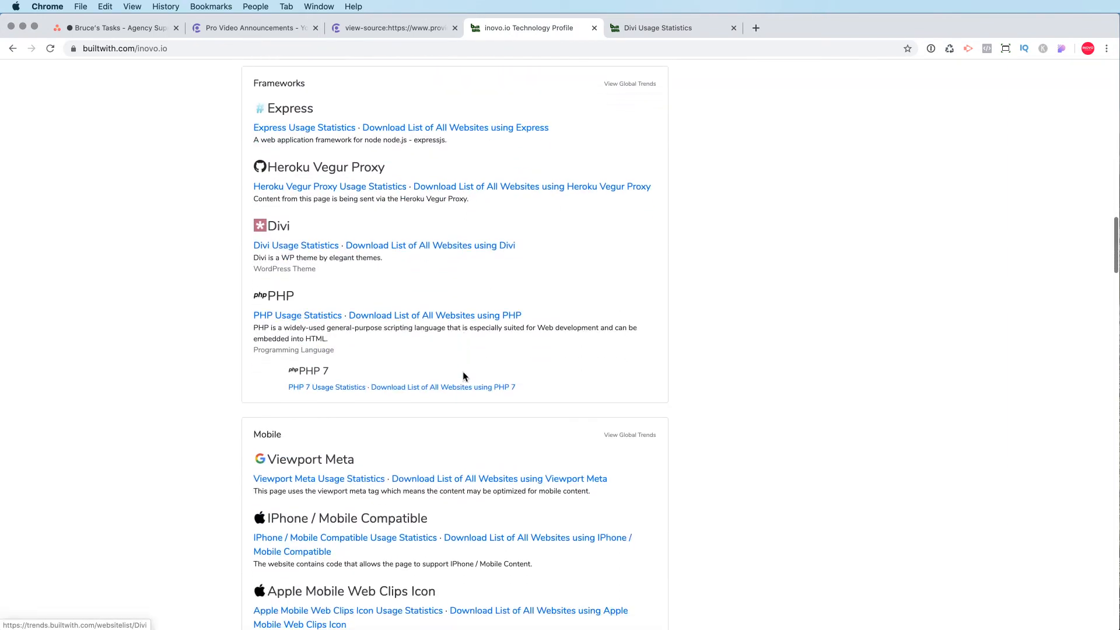
scroll(down, 3)
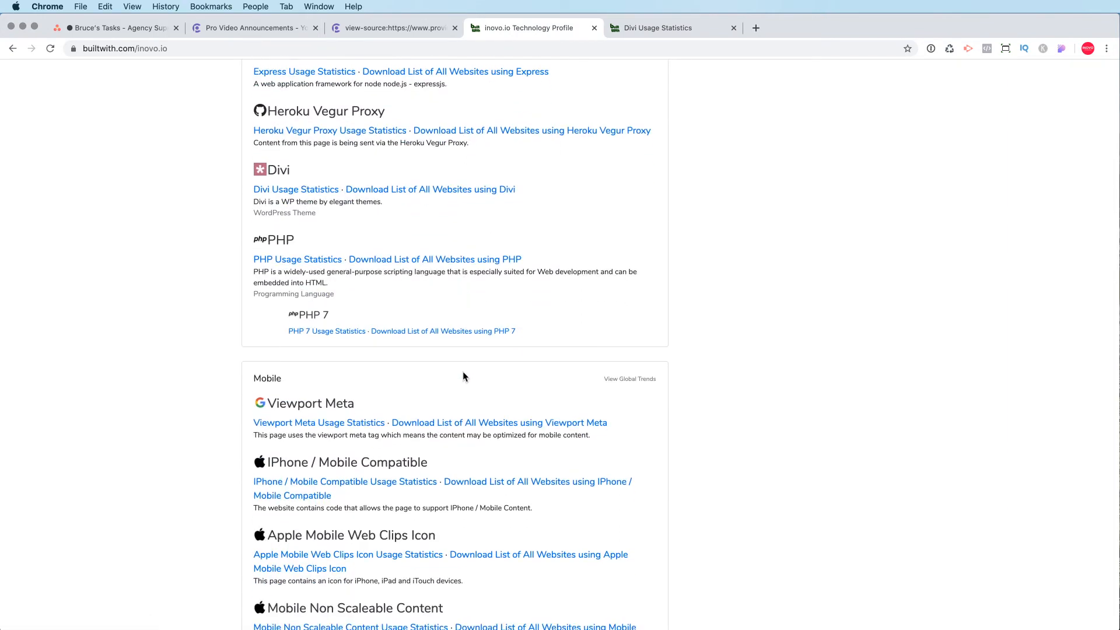
scroll(up, 3)
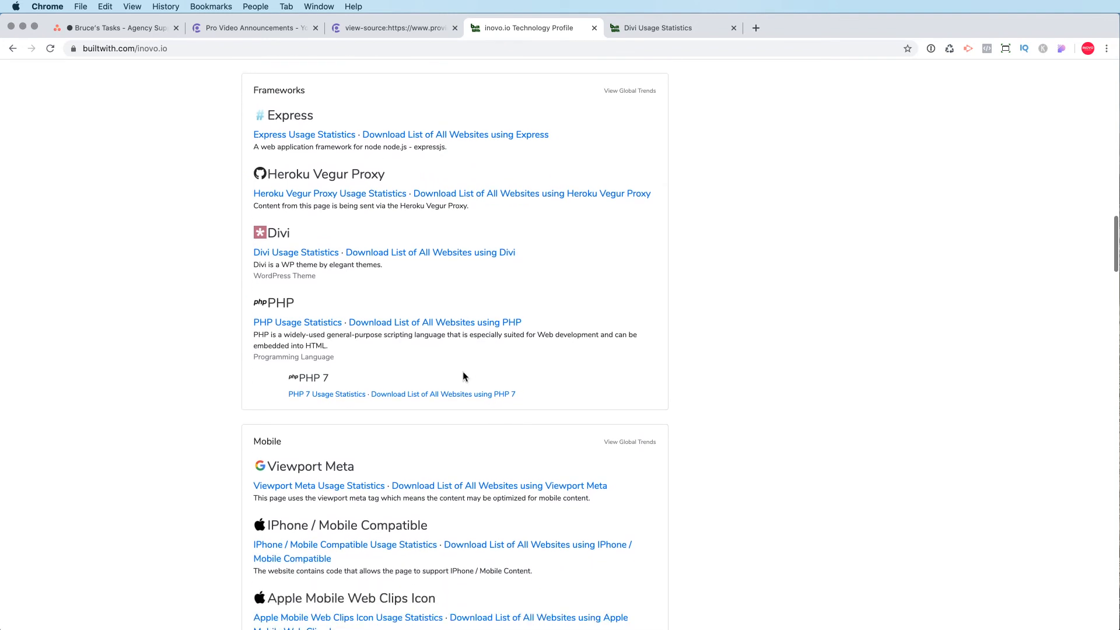
scroll(down, 3)
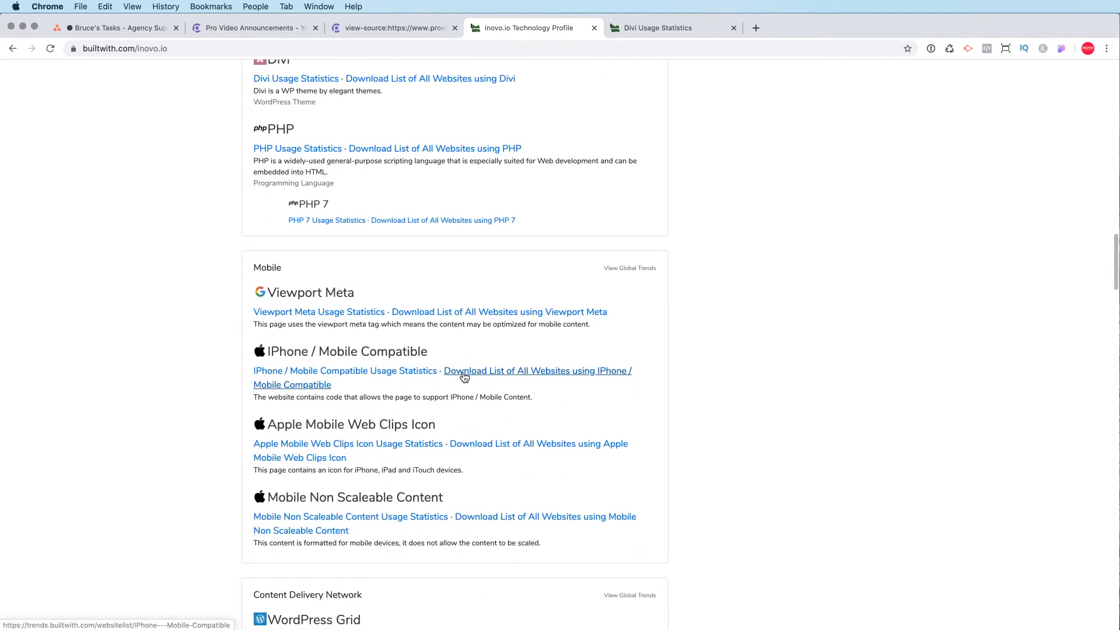
scroll(down, 3)
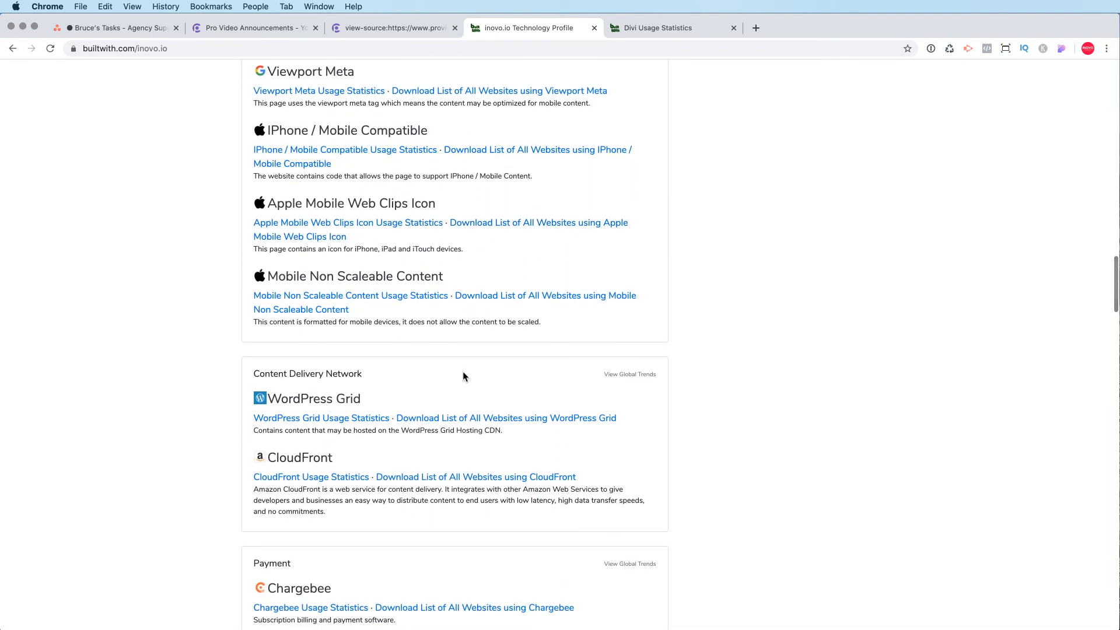
scroll(down, 3)
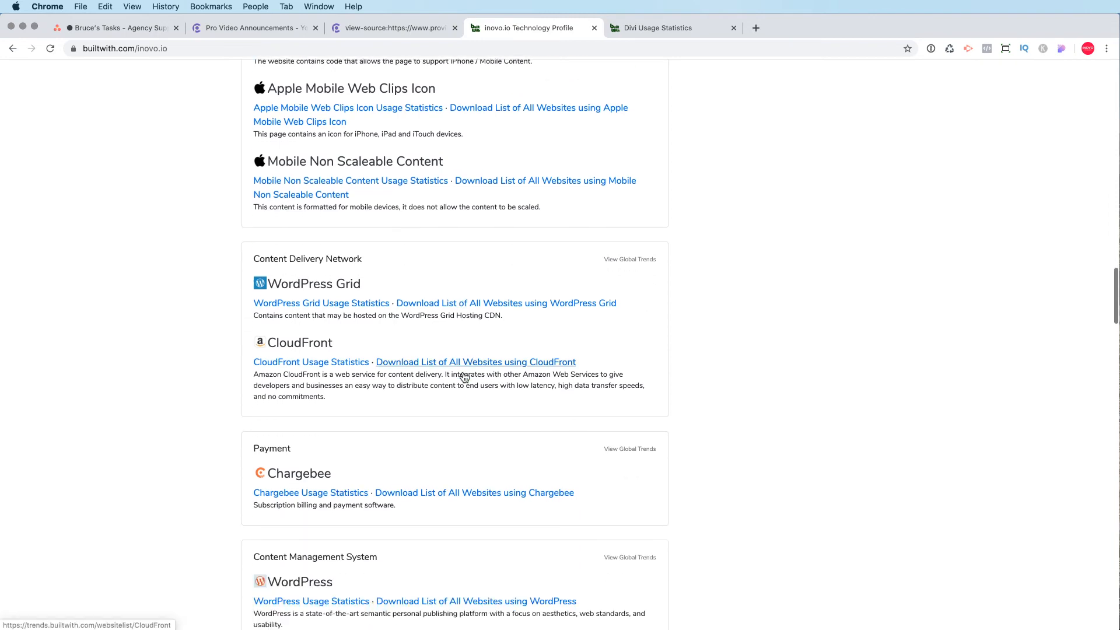
scroll(down, 3)
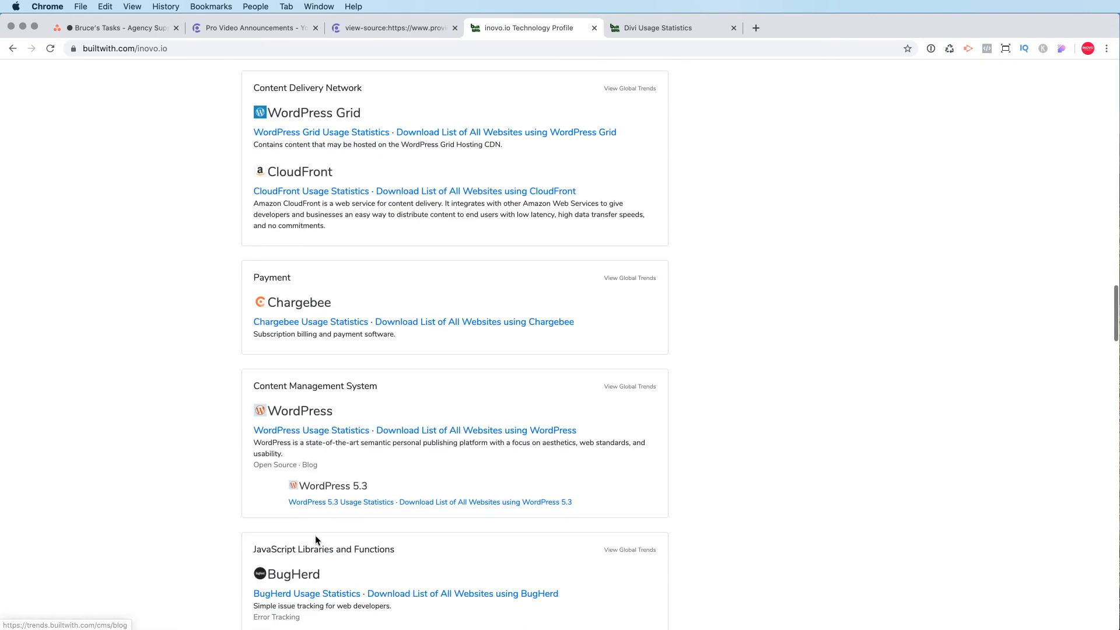
scroll(down, 3)
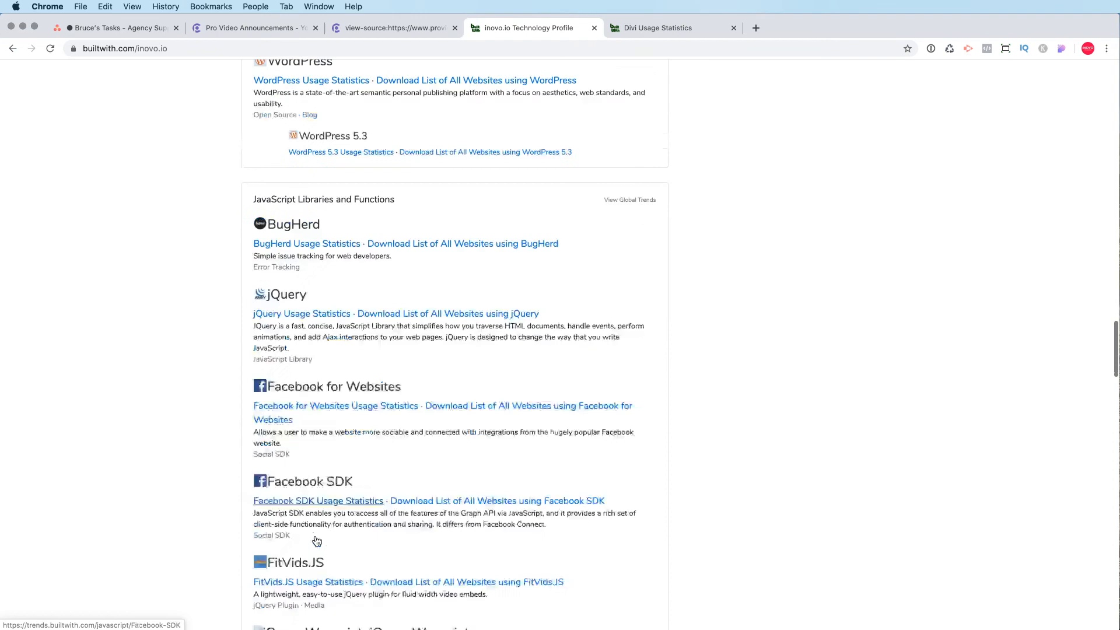
scroll(down, 3)
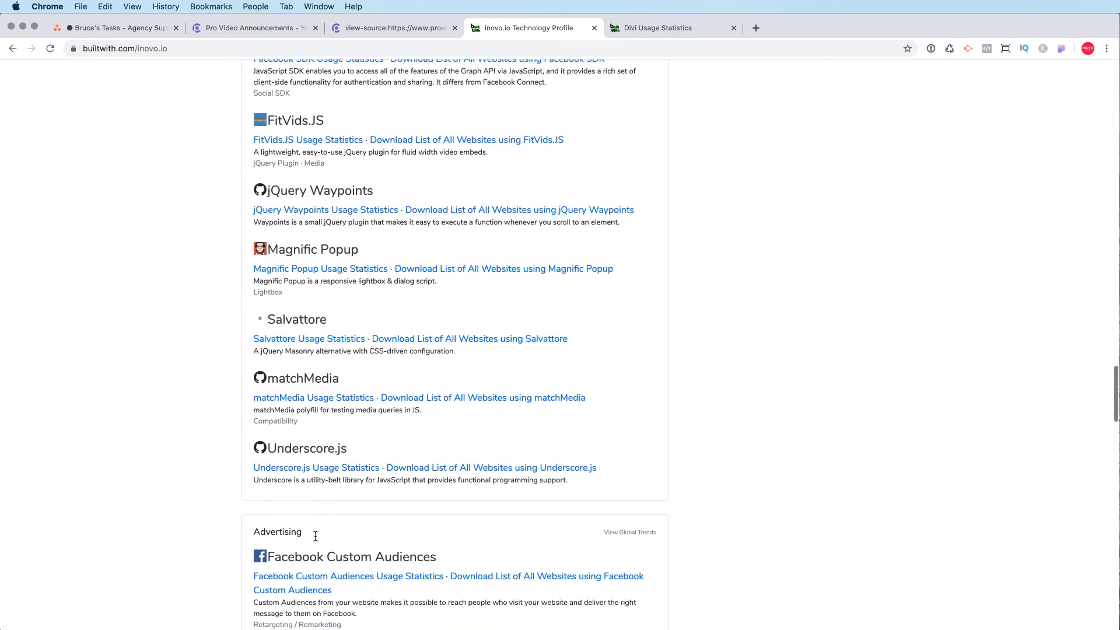
click(253, 28)
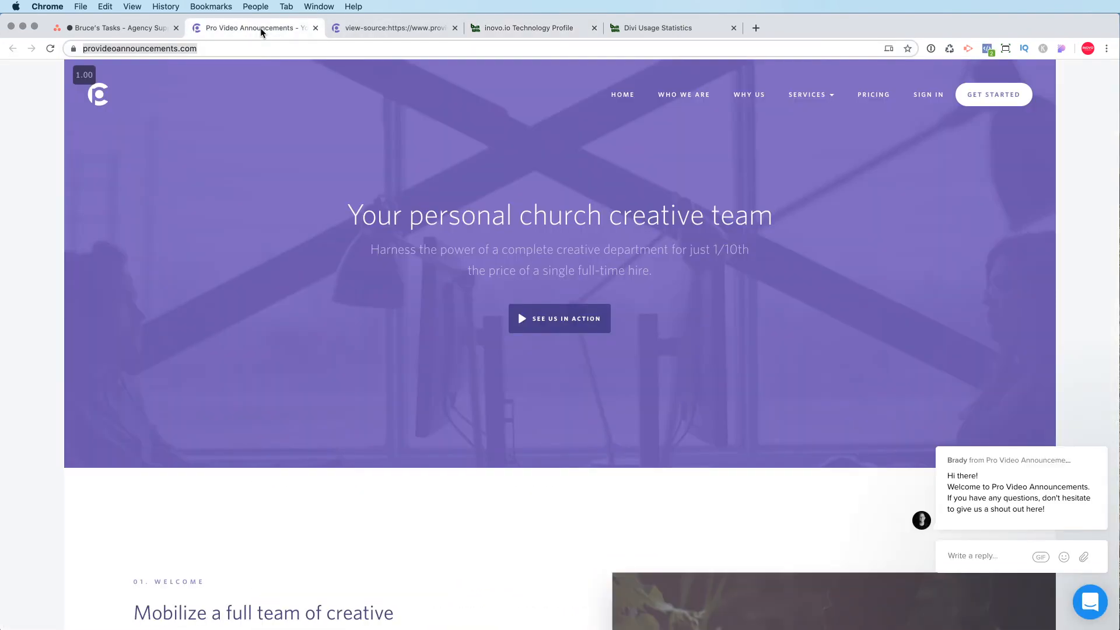
Return to the Pro Video Announcements page source and scroll back to its head.
click(393, 28)
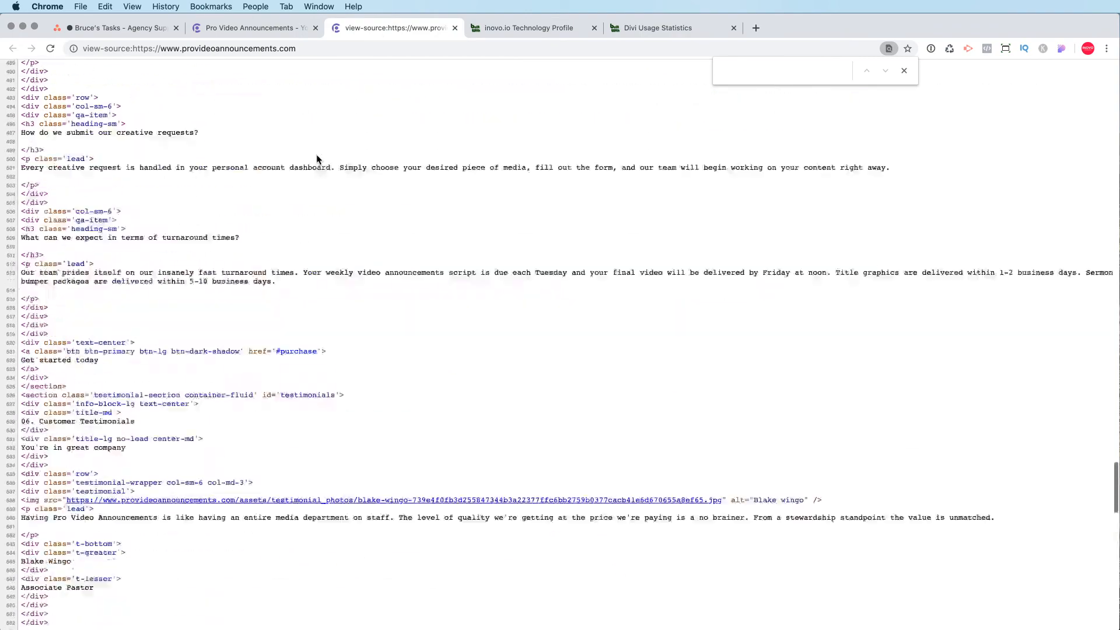
scroll(up, 3)
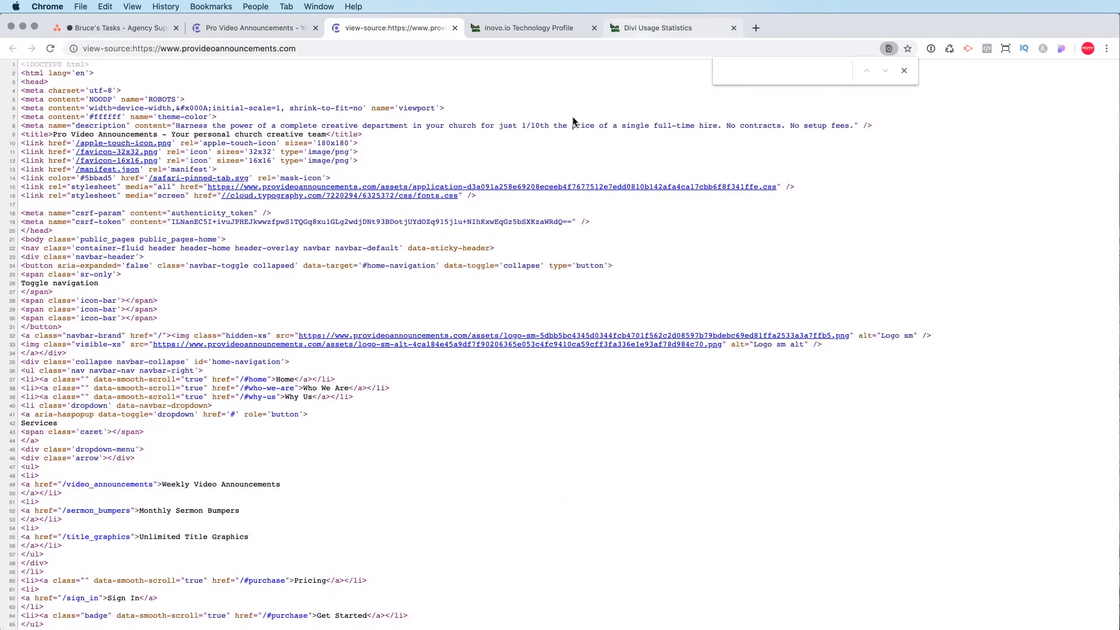
mouse_move(440, 301)
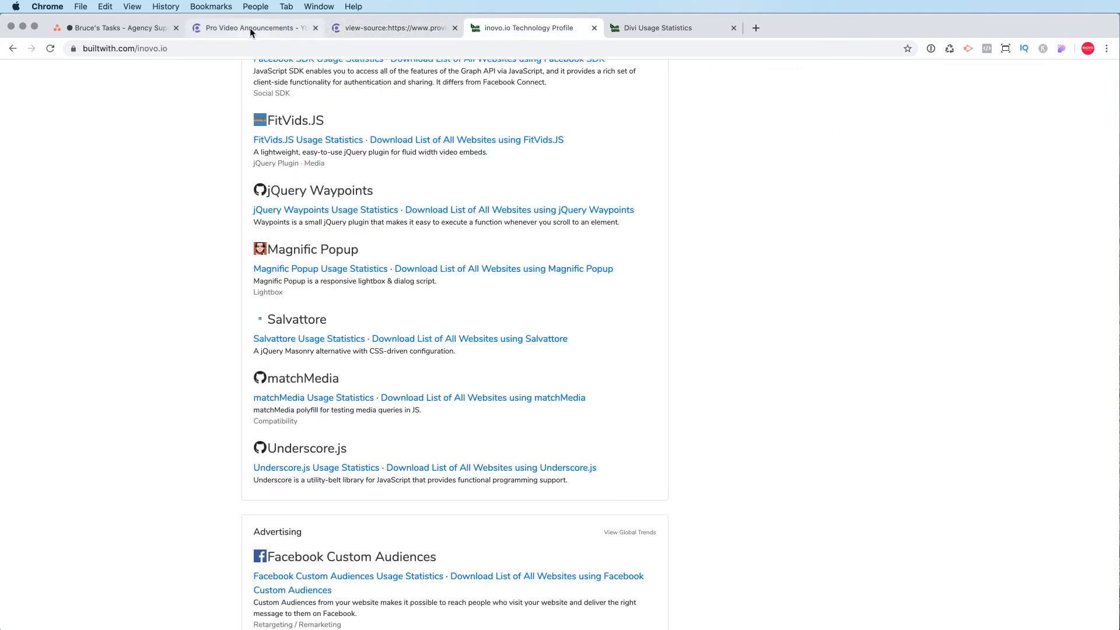
mouse_move(253, 27)
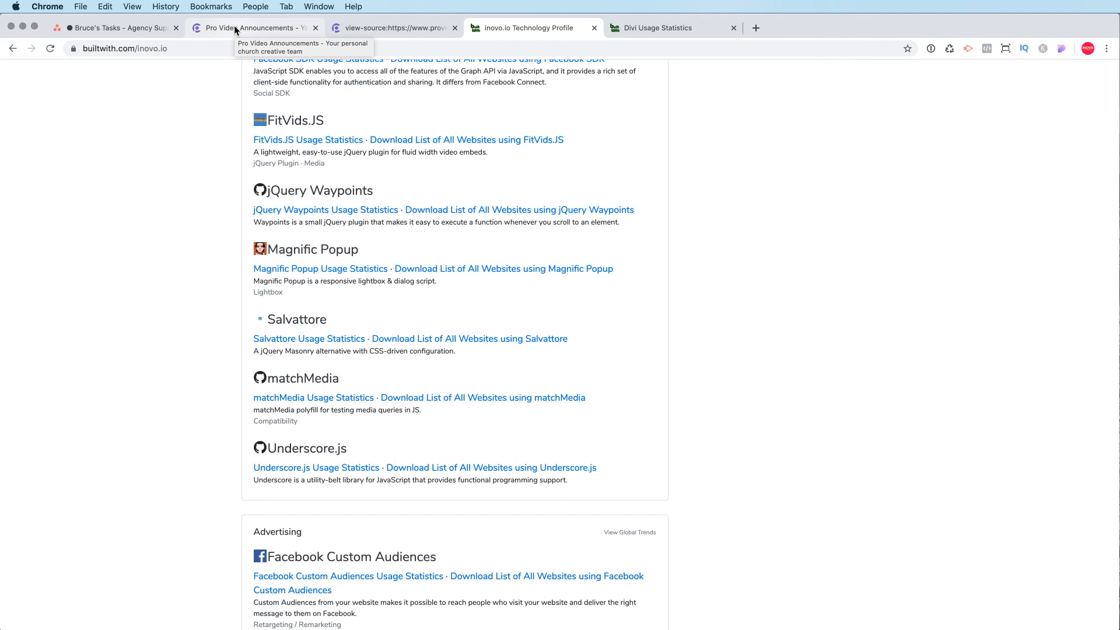